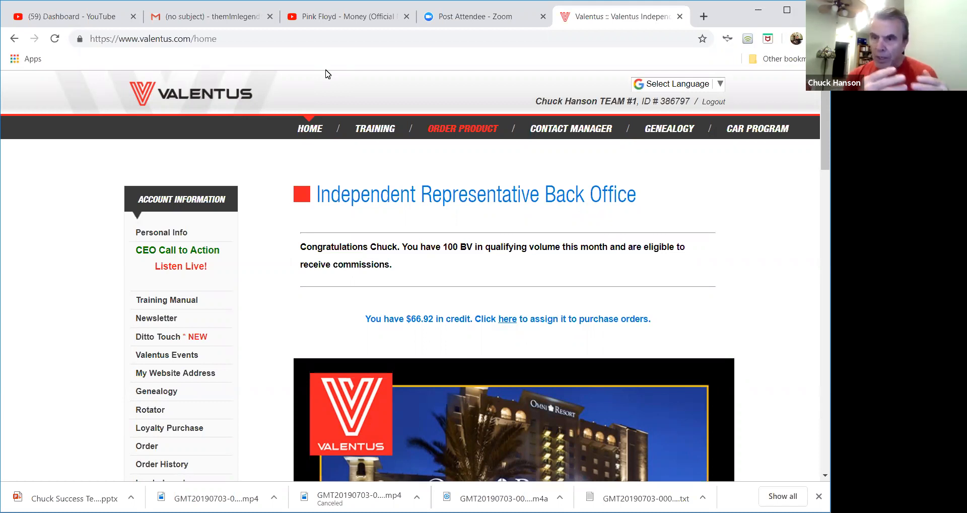
mouse_move(302, 103)
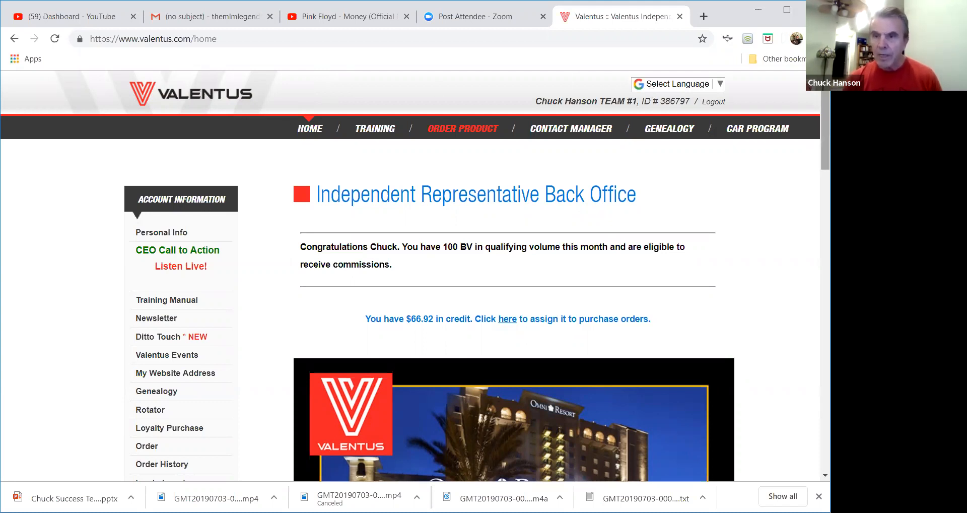
Step: Open Transfer Credit and review the $2000.00 future-commission setting and $66.92 balance
scroll("down", 3)
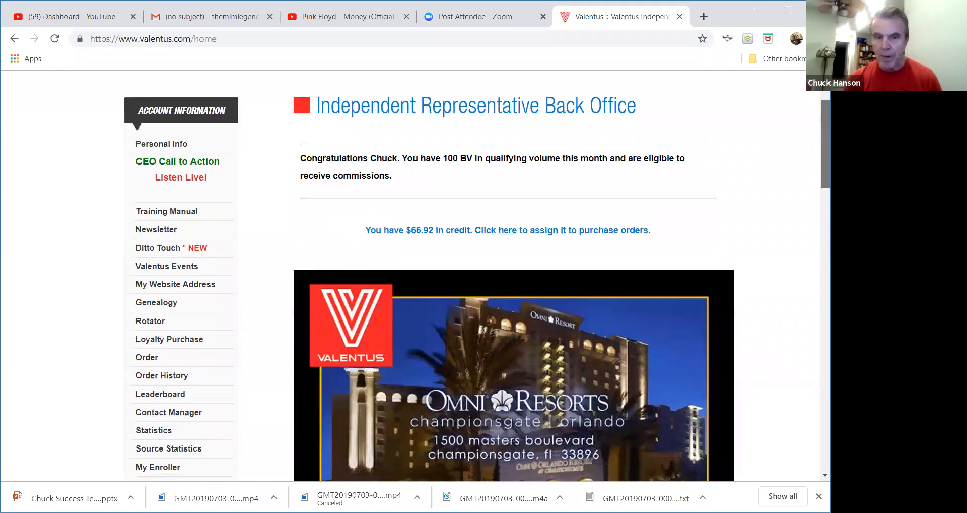
scroll("down", 3)
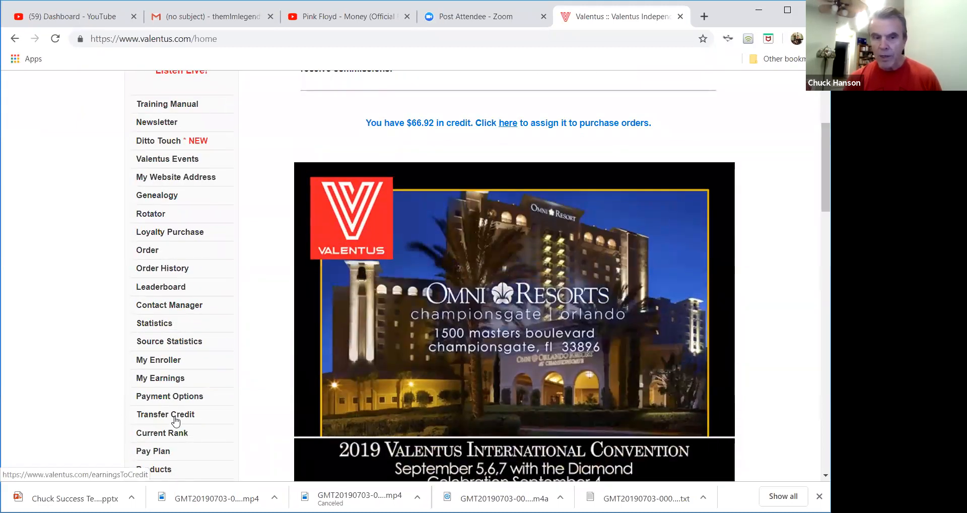
left_click(165, 414)
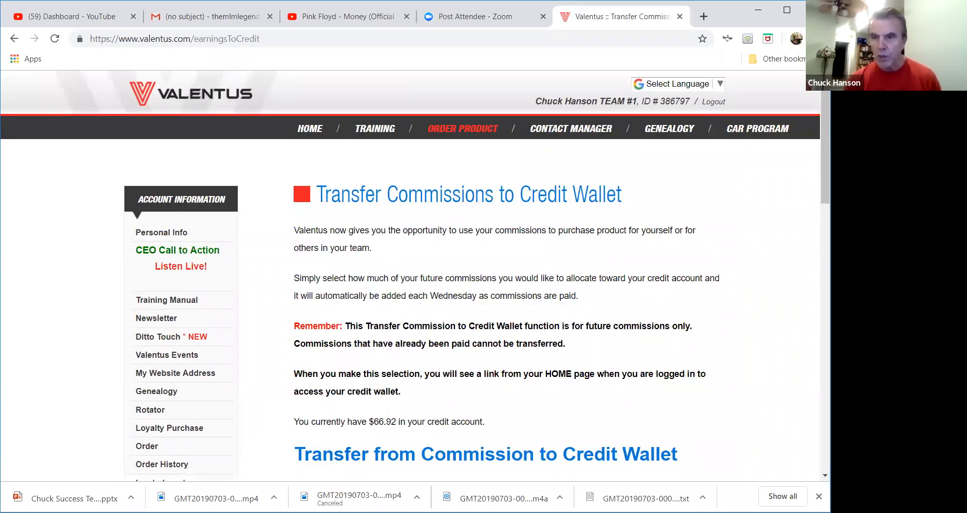
scroll("down", 3)
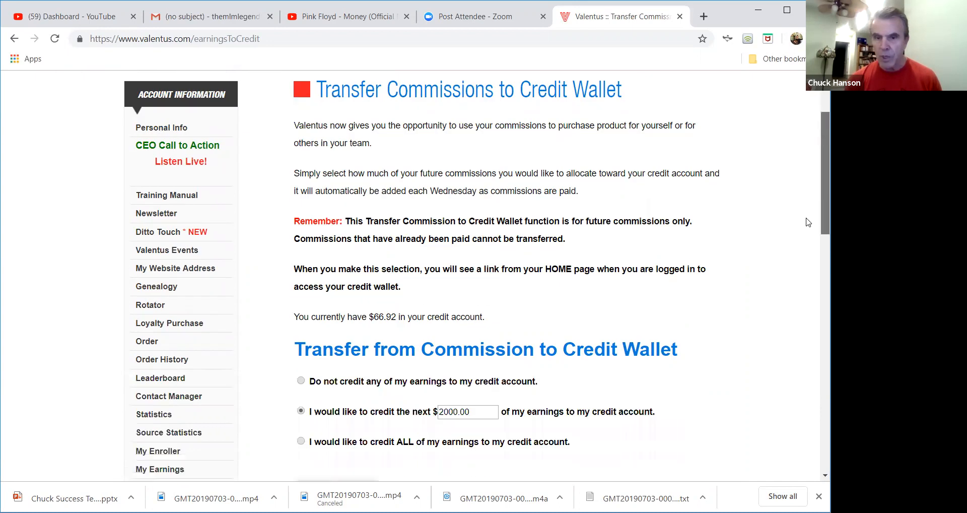
scroll("down", 3)
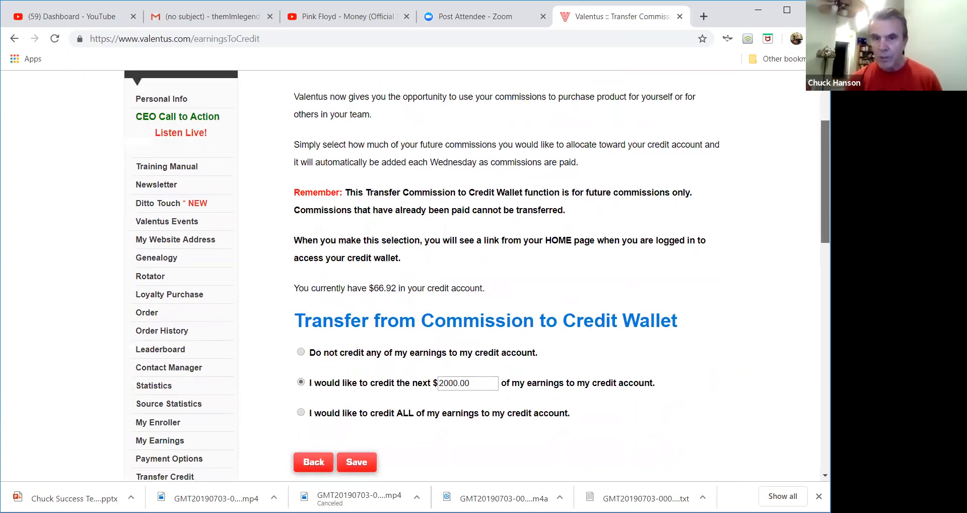
scroll("up", 3)
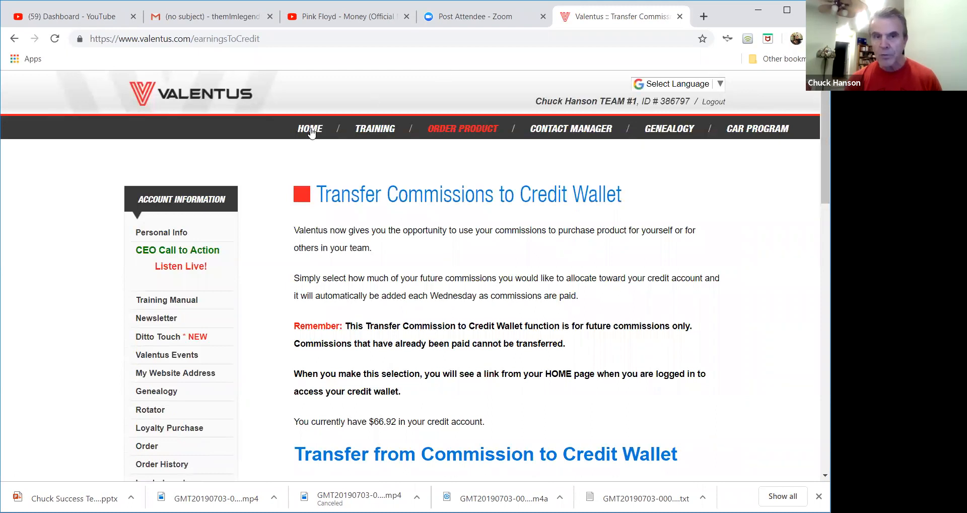
Step: Return to the back office home page showing the $66.92 credit balance
left_click(310, 128)
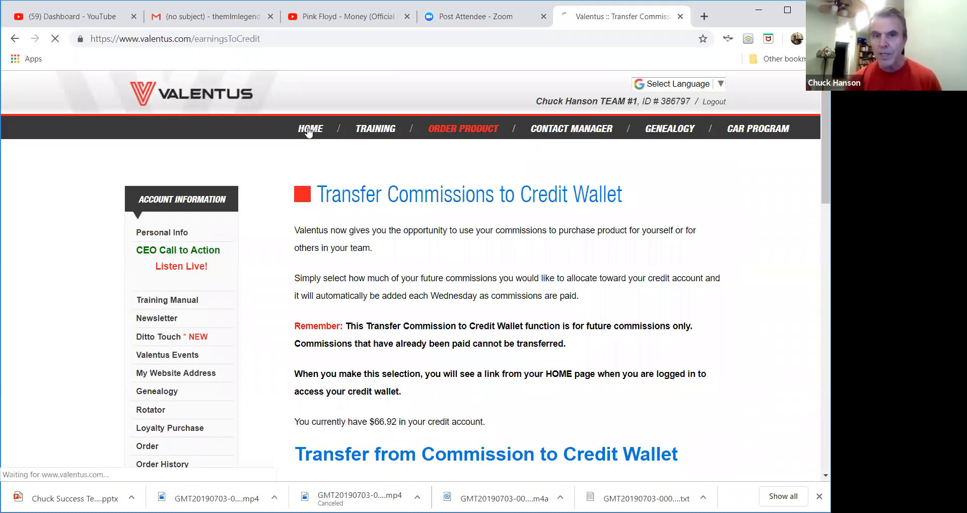
left_click(311, 129)
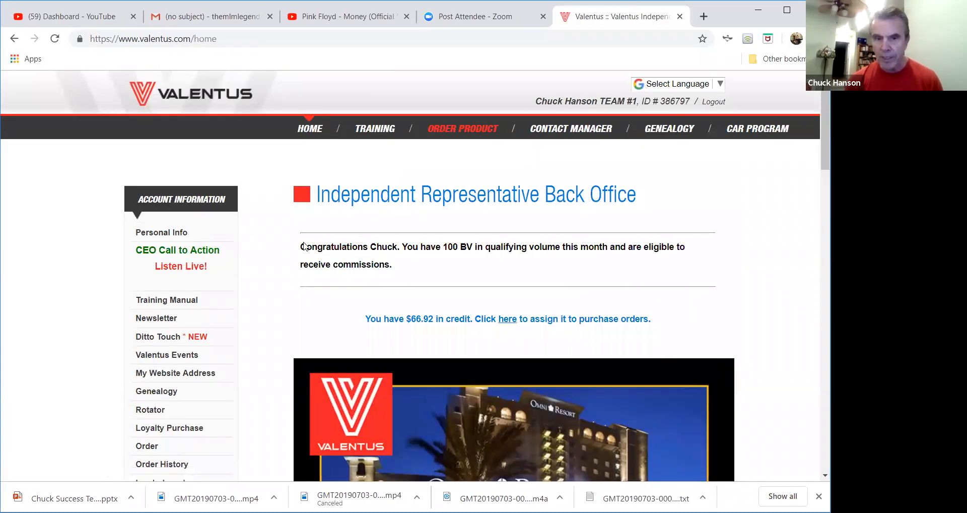
mouse_move(442, 343)
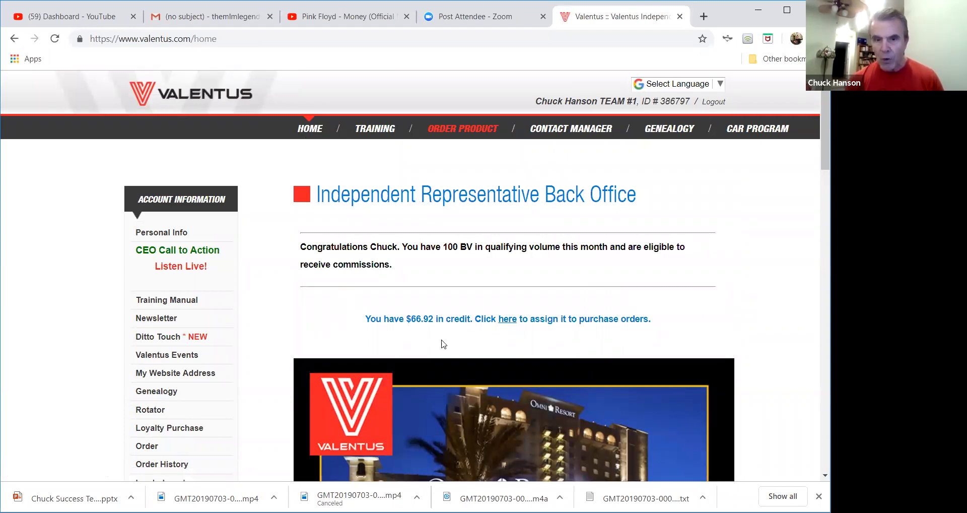
mouse_move(657, 313)
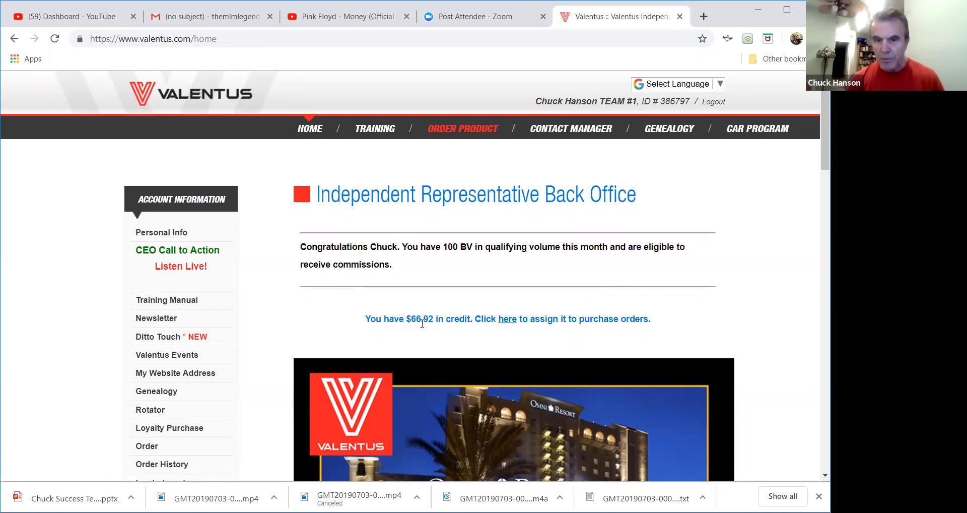
mouse_move(502, 328)
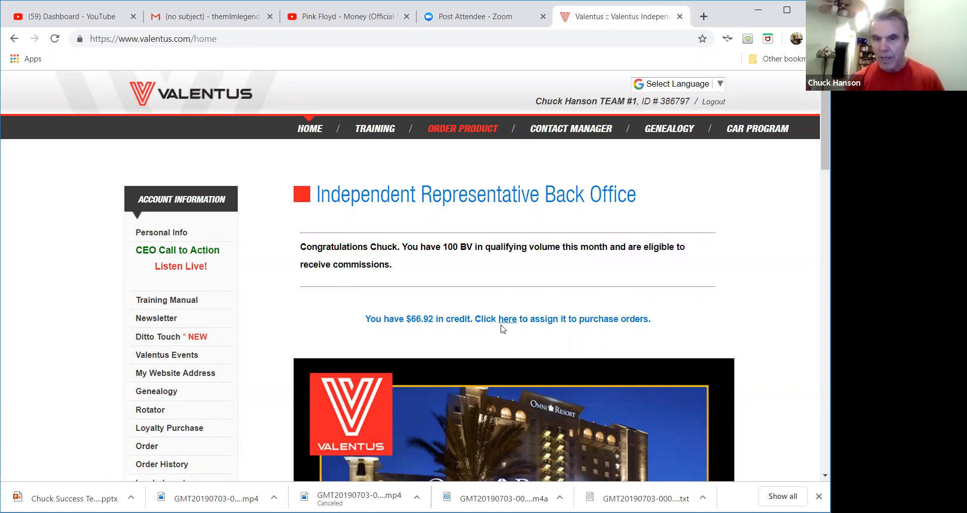
mouse_move(507, 319)
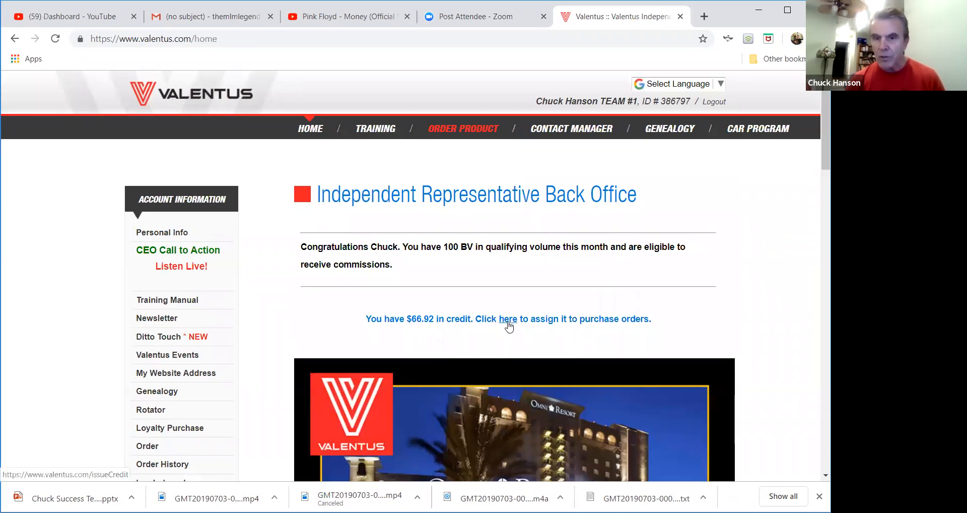
mouse_move(508, 326)
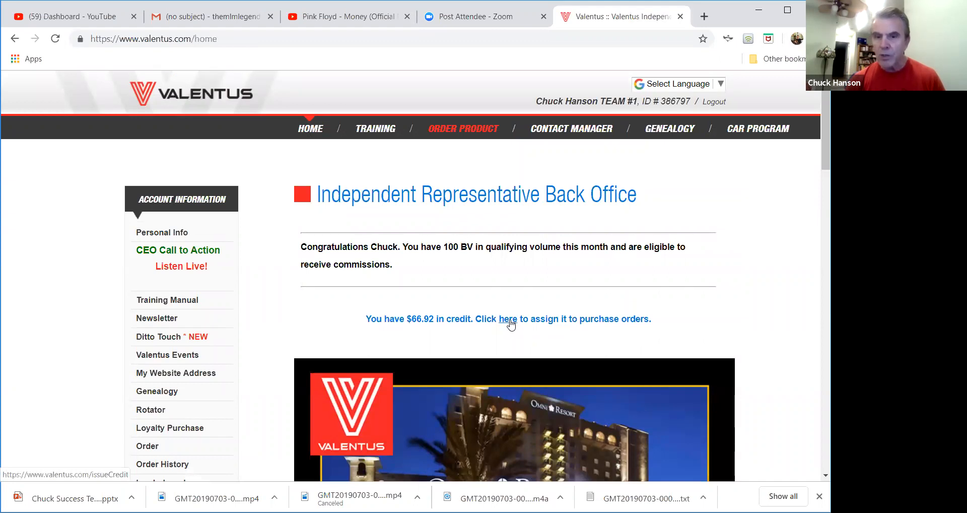
Step: Open Issue Credit from the credit notice and choose Create New User with Order Product credit
left_click(505, 318)
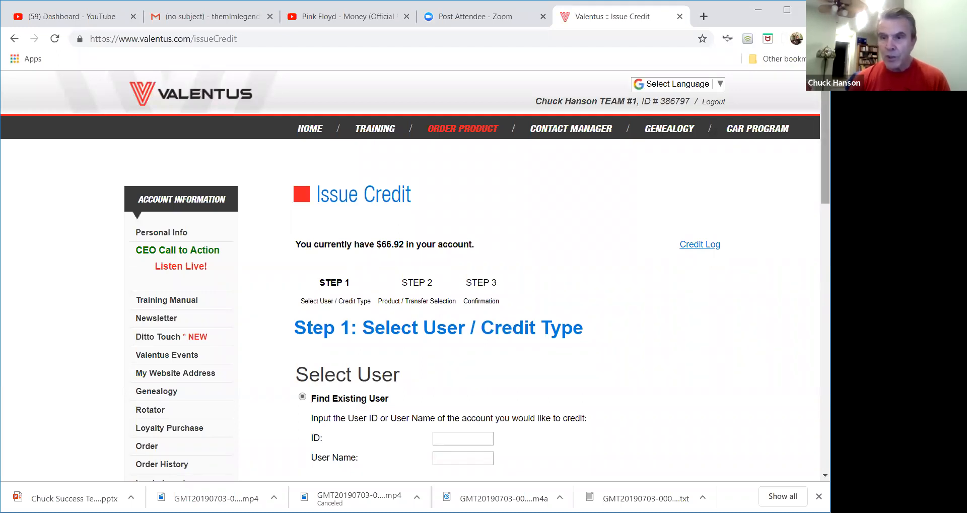
scroll("down", 3)
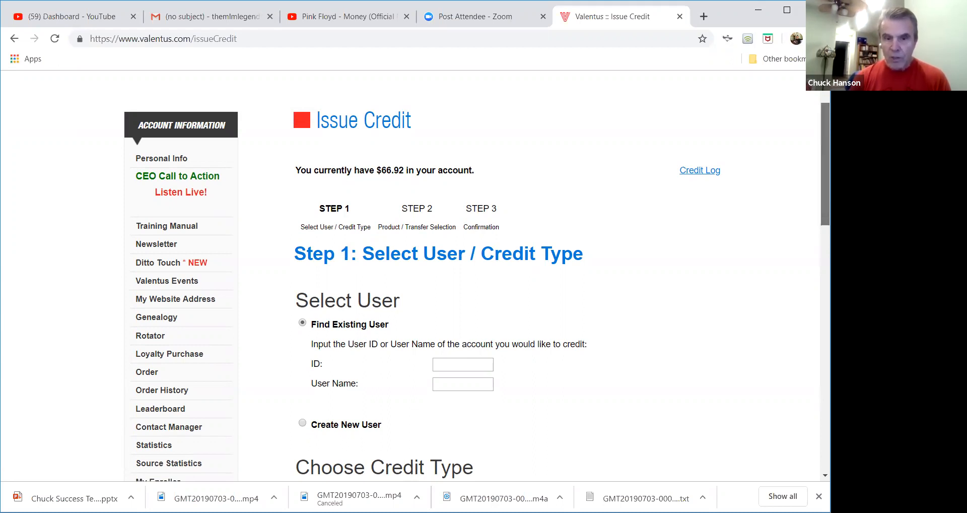
scroll("down", 3)
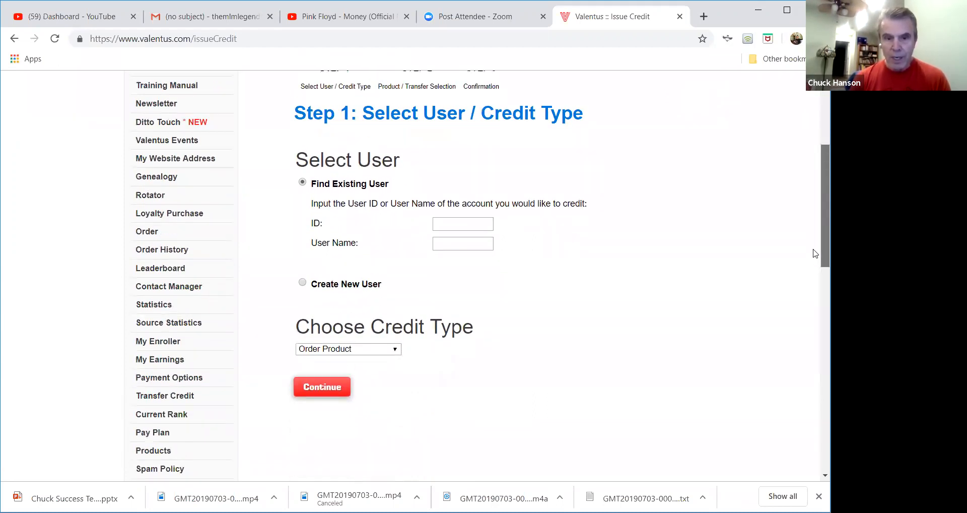
scroll("down", 3)
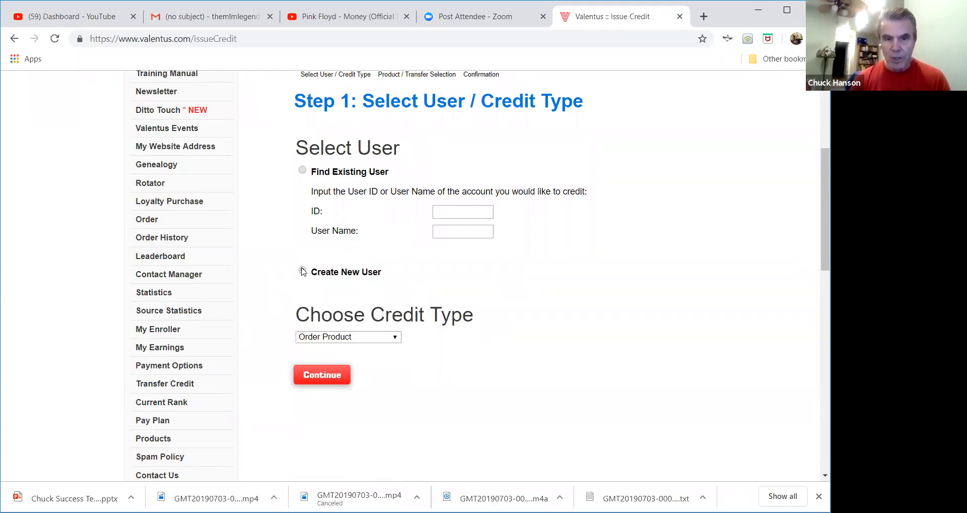
left_click(303, 272)
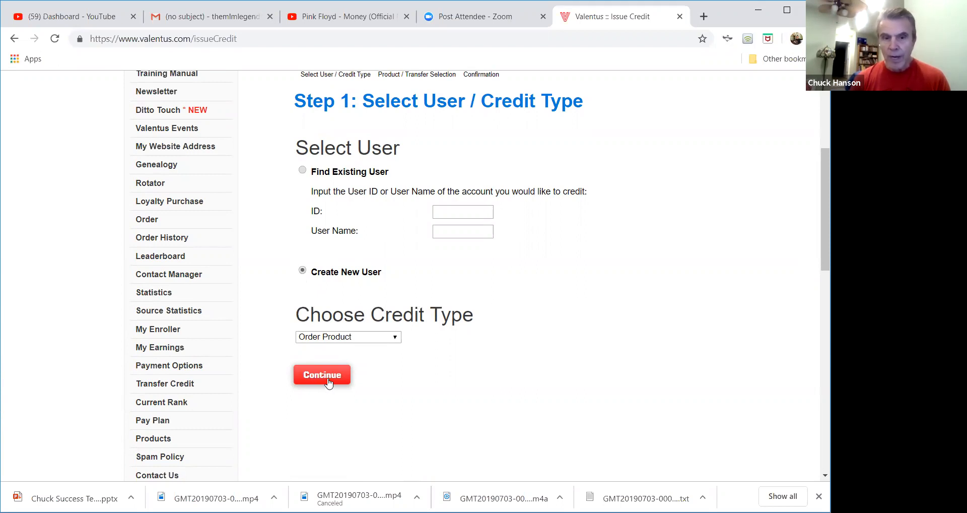
Step: Continue to Step 2 and set the new user's type to Independent Representative
left_click(321, 375)
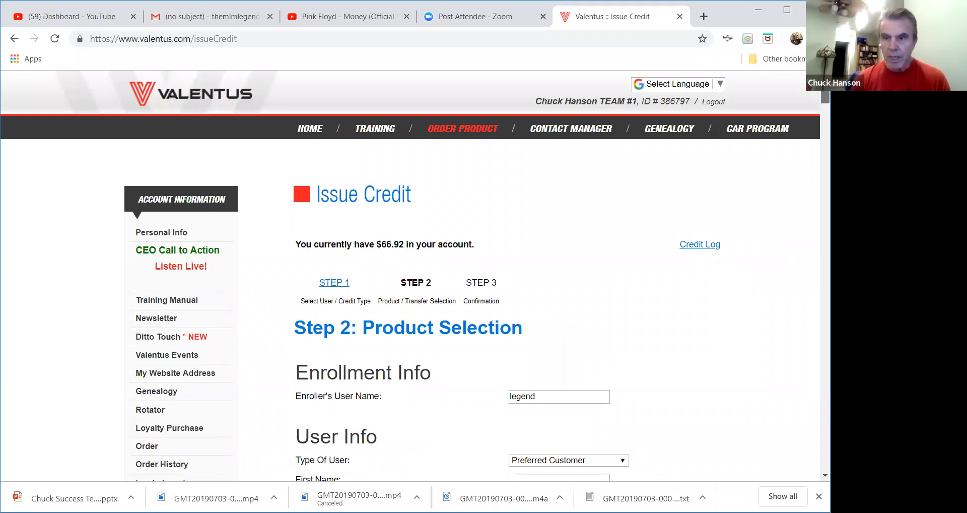
scroll("down", 3)
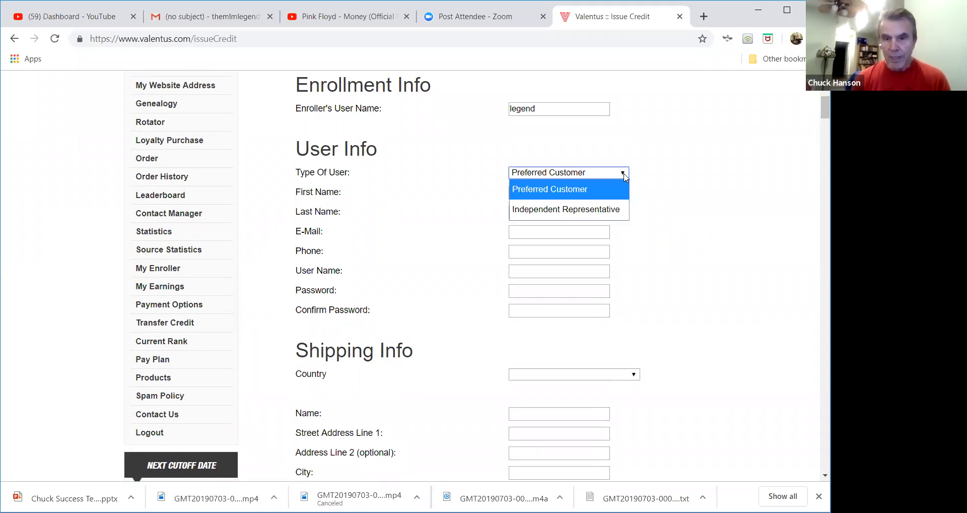
left_click(563, 209)
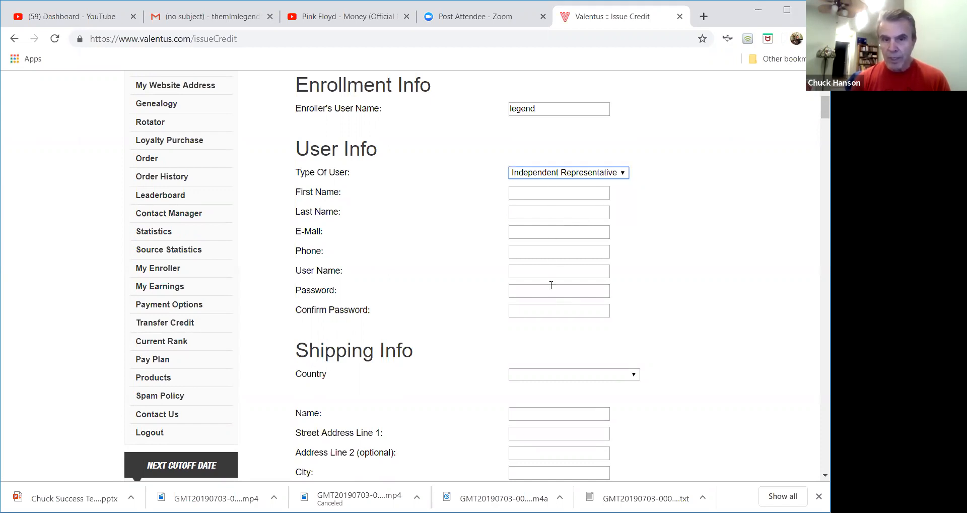
mouse_move(554, 302)
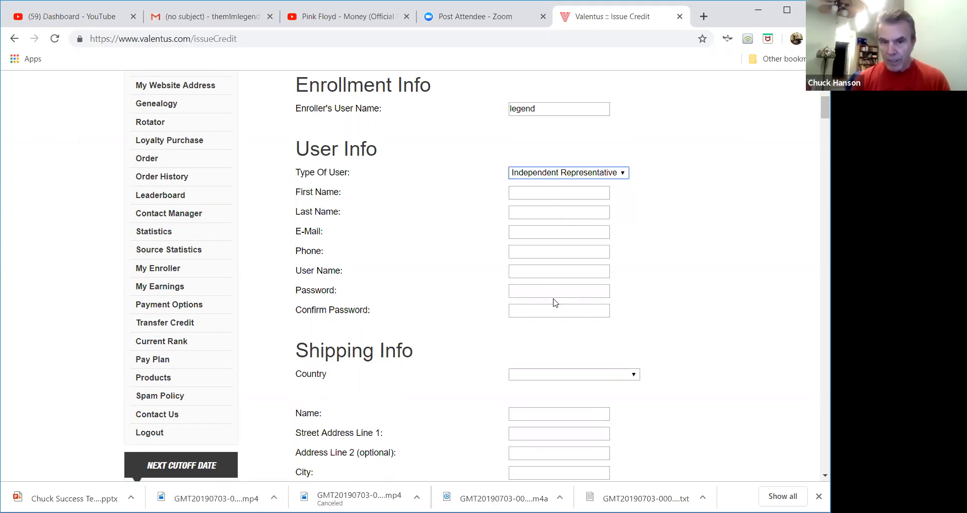
mouse_move(494, 278)
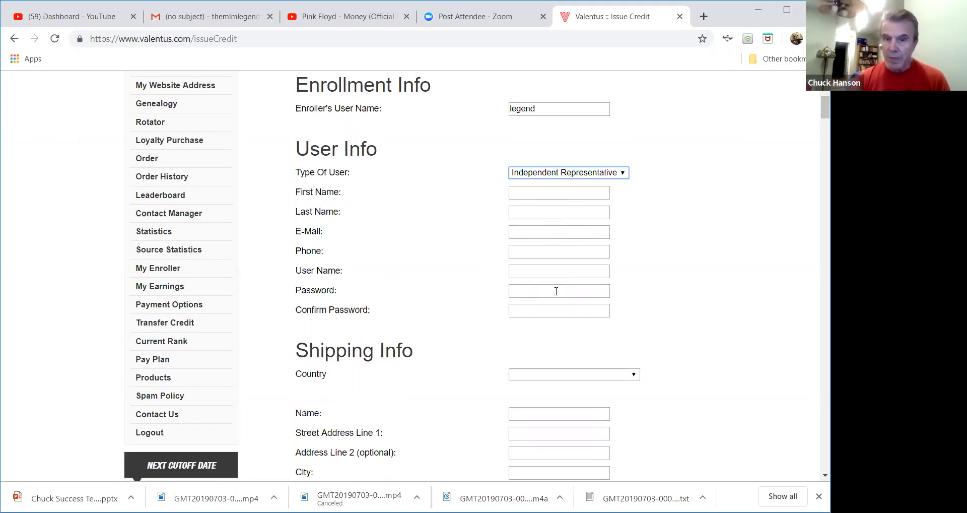
mouse_move(724, 116)
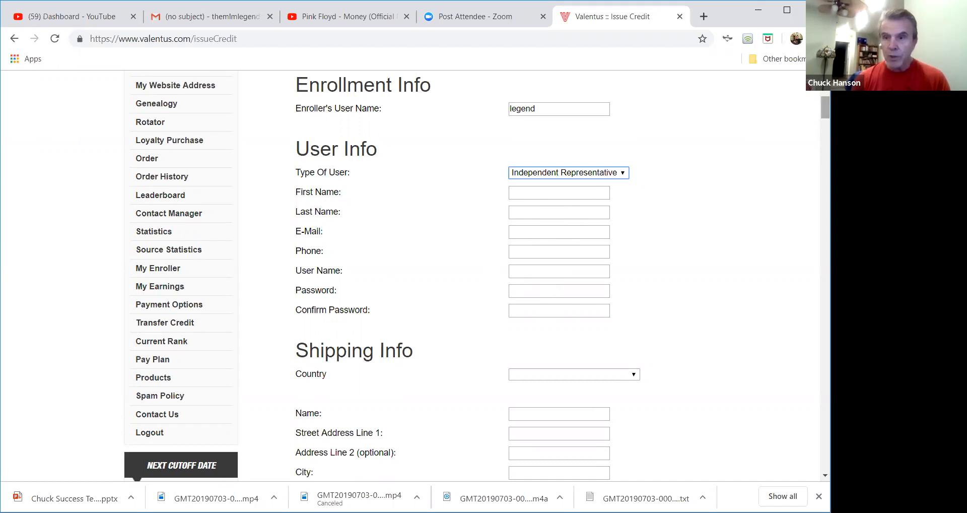
scroll("down", 3)
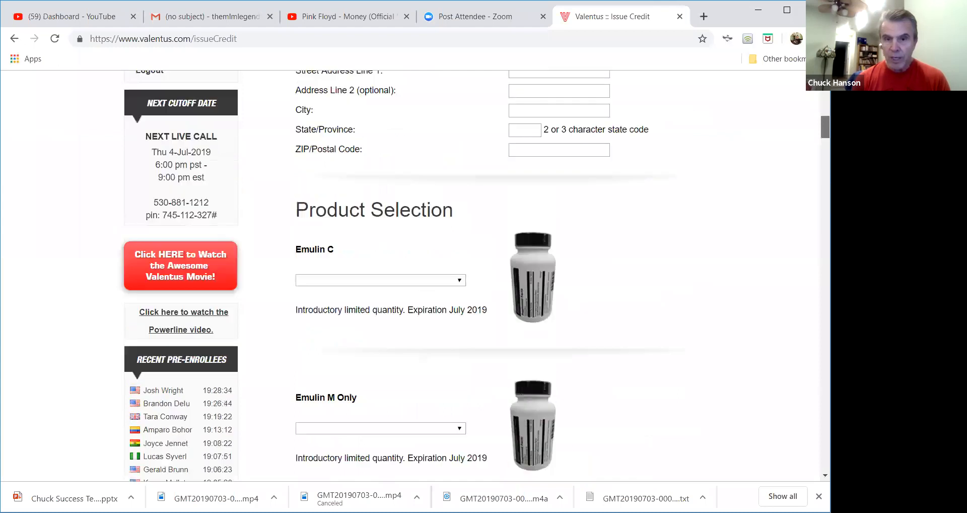
scroll("down", 3)
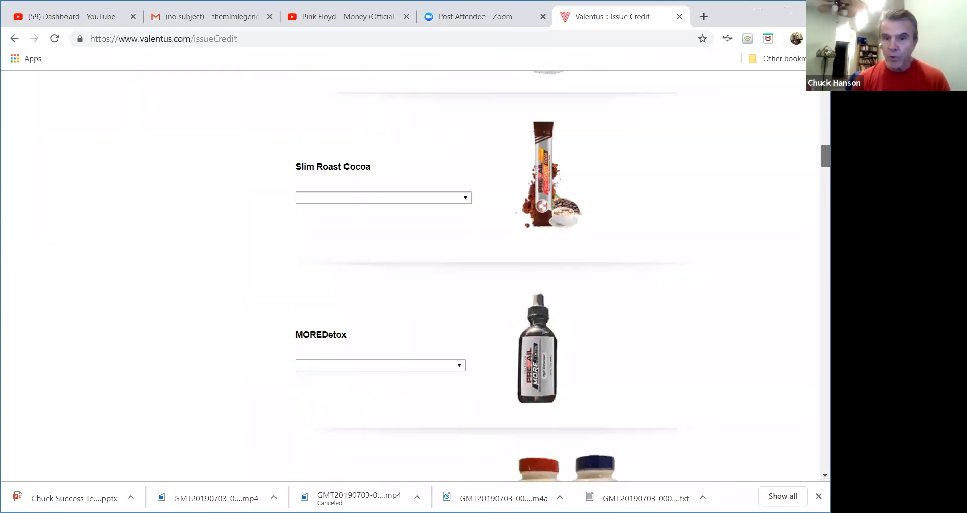
scroll("down", 3)
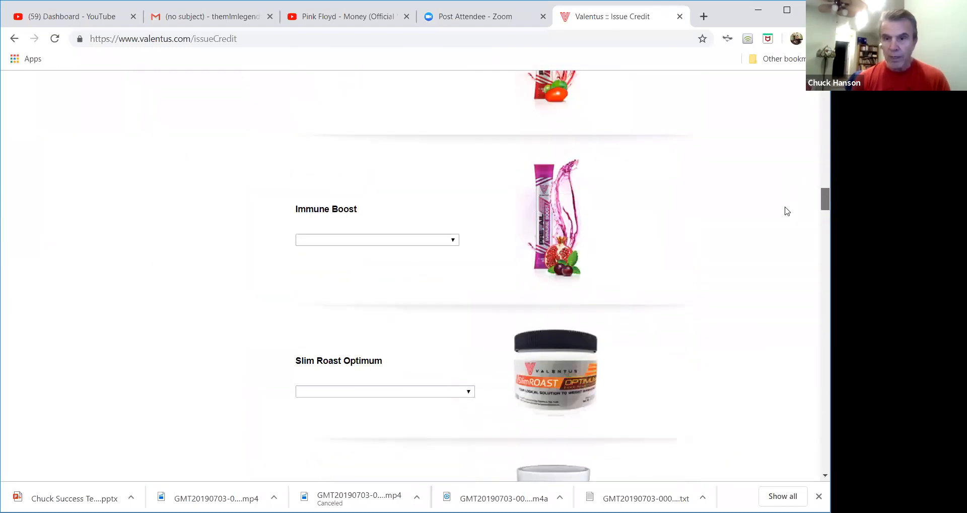
scroll("down", 3)
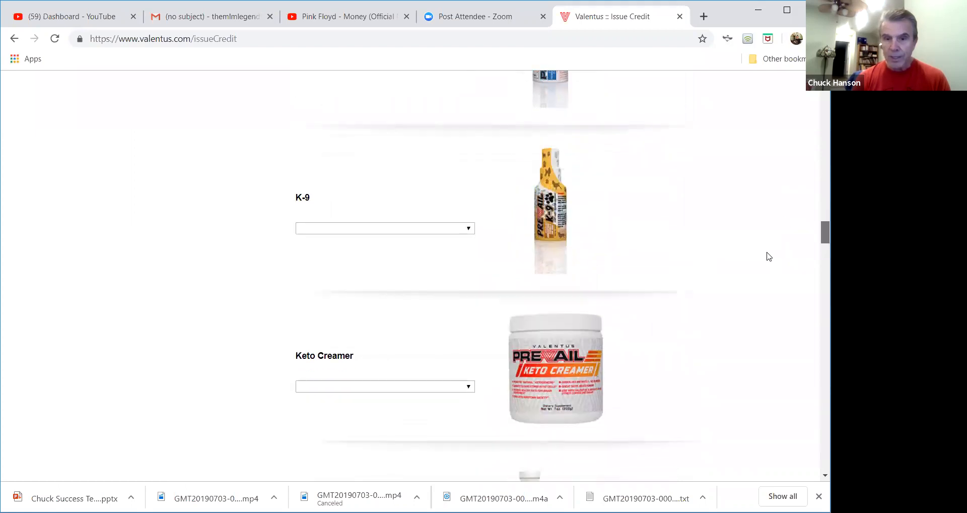
scroll("down", 3)
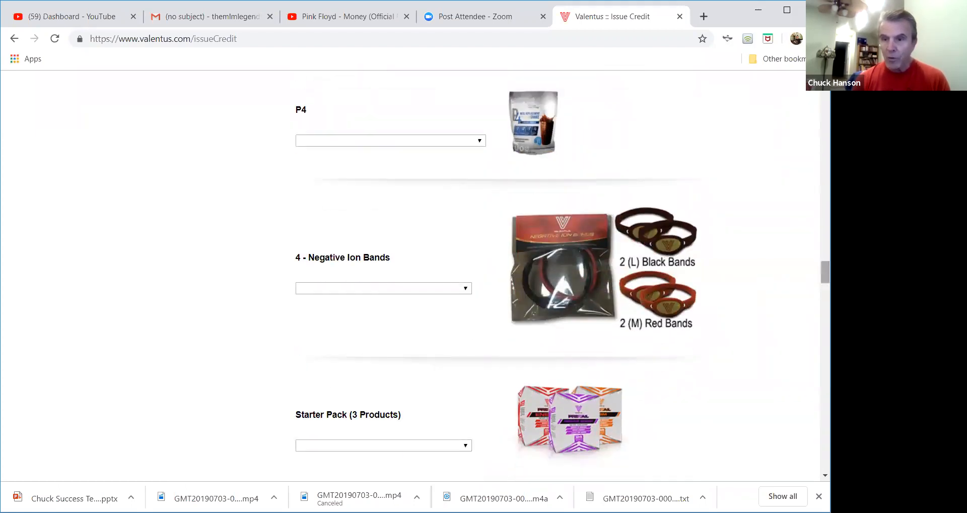
scroll("up", 3)
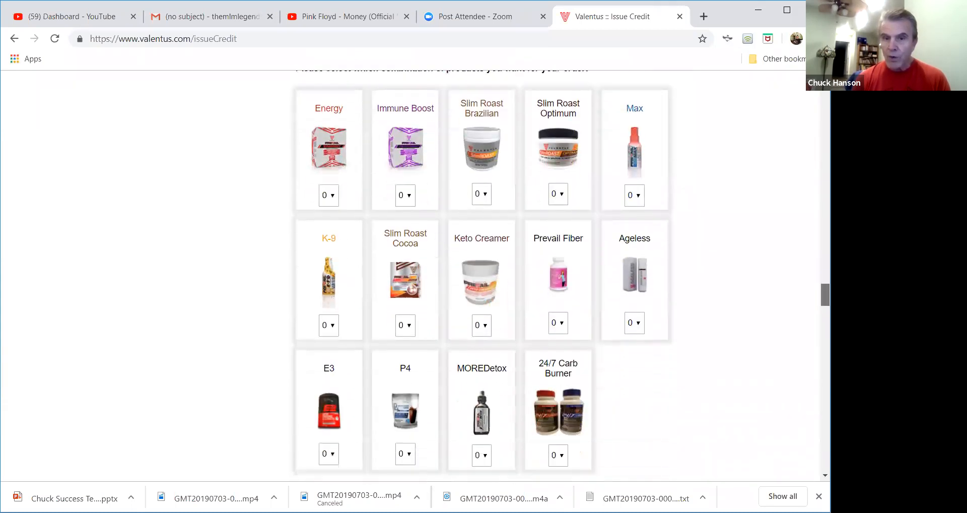
scroll("up", 3)
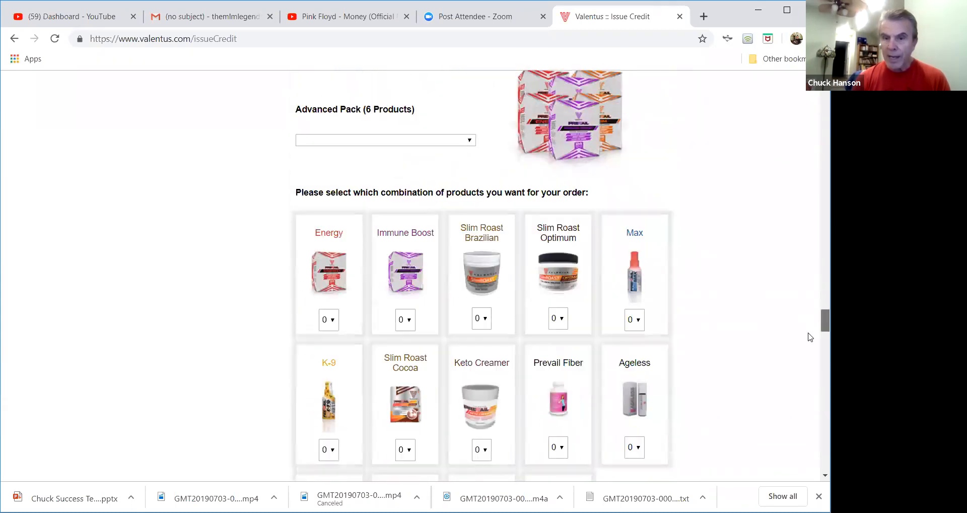
scroll("down", 3)
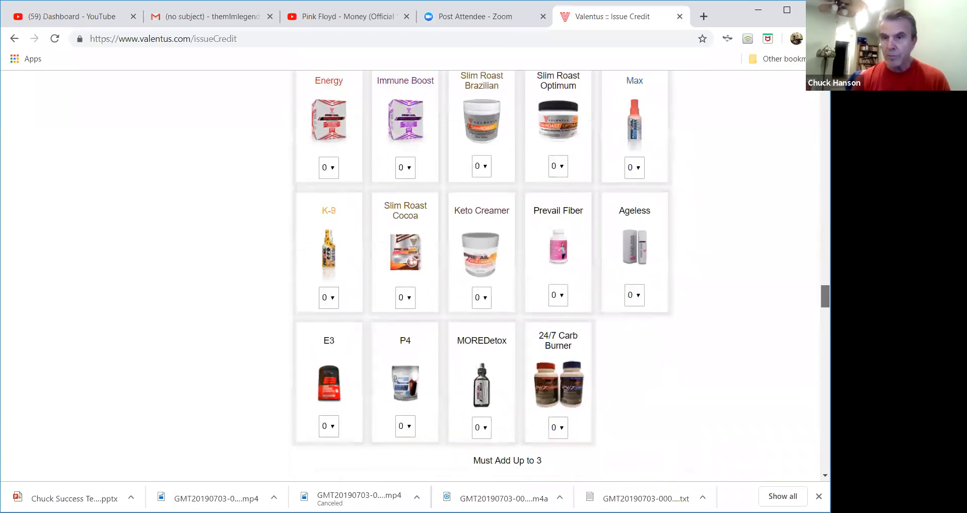
scroll("up", 3)
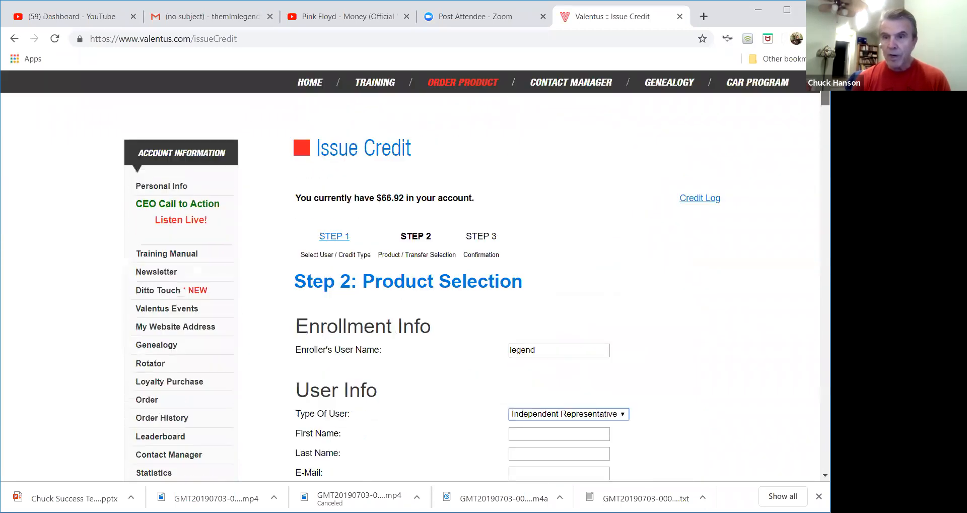
scroll("up", 3)
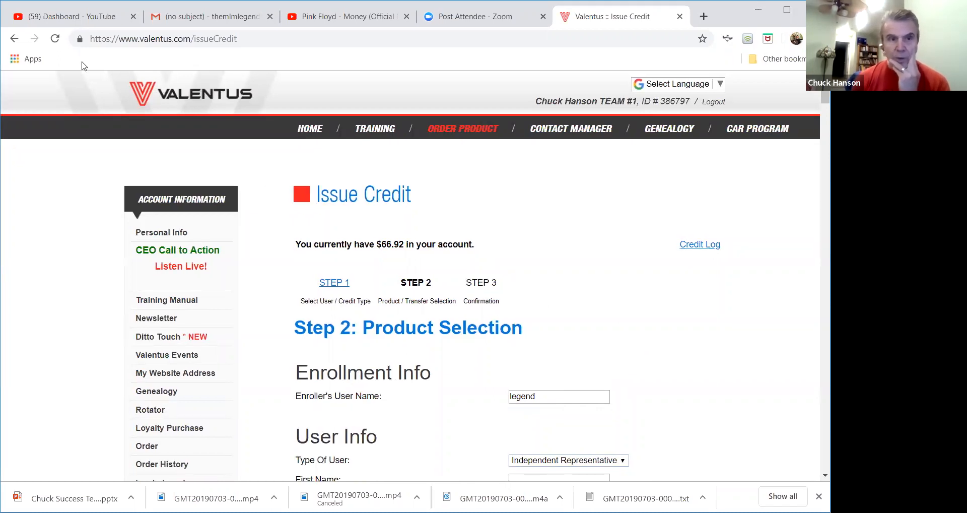
mouse_move(486, 409)
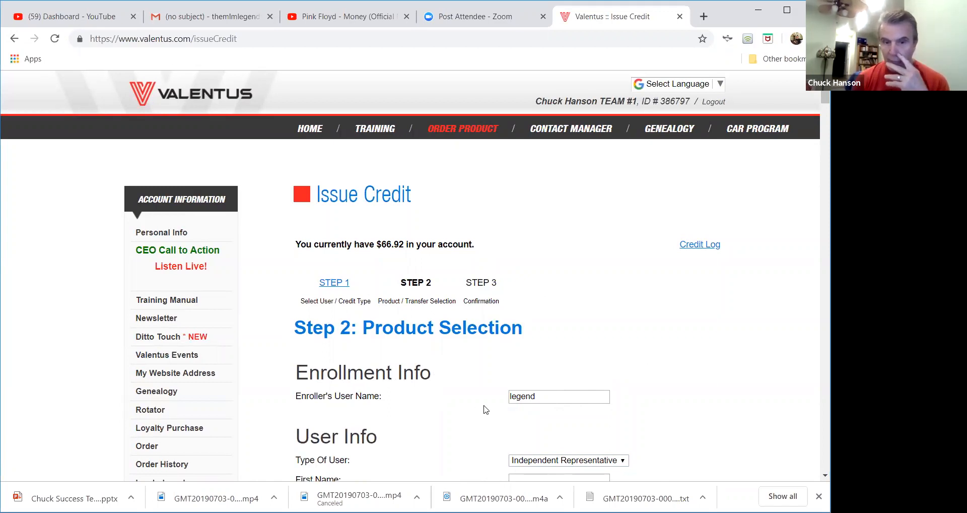
mouse_move(424, 395)
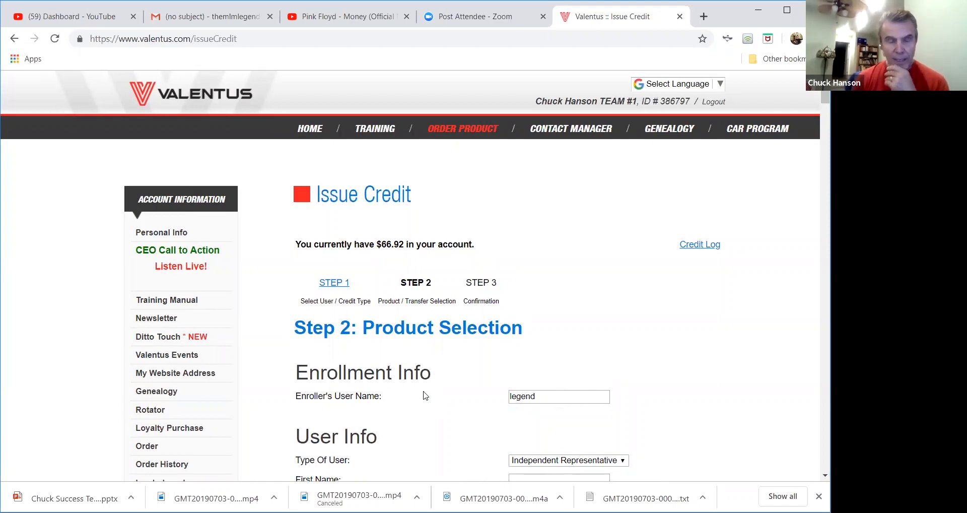
mouse_move(796, 426)
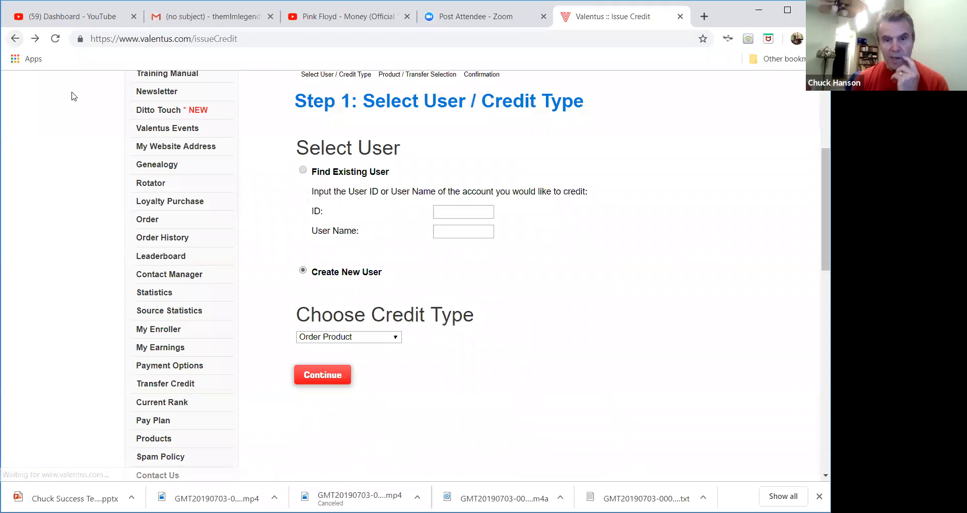
mouse_move(170, 201)
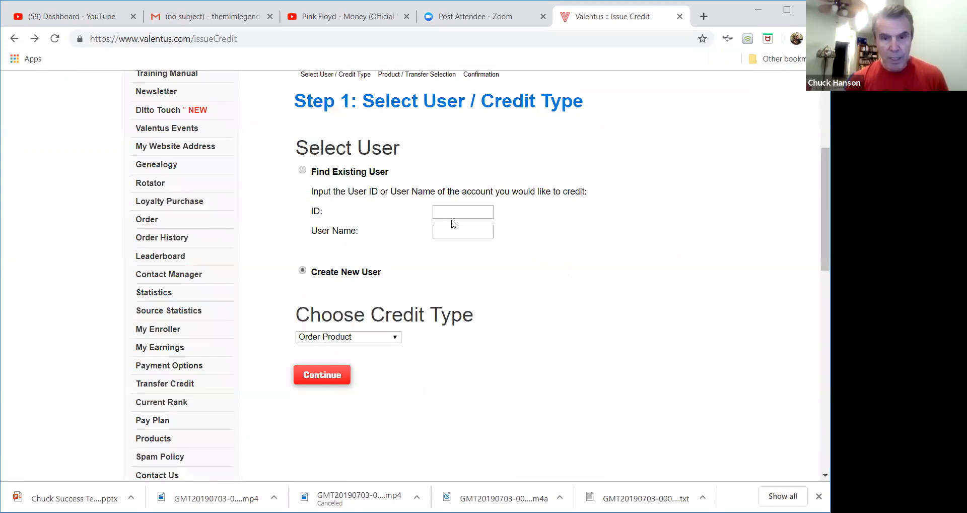
left_click(462, 211)
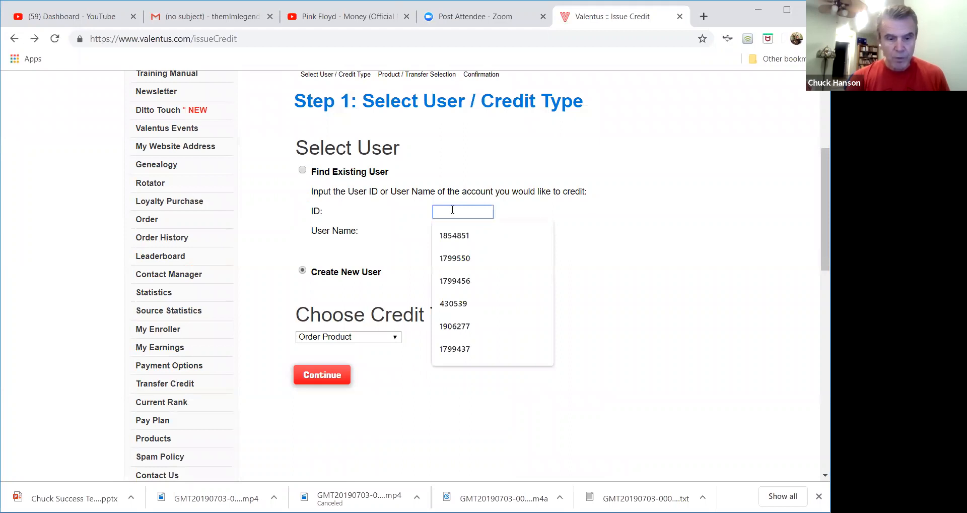
type("18466")
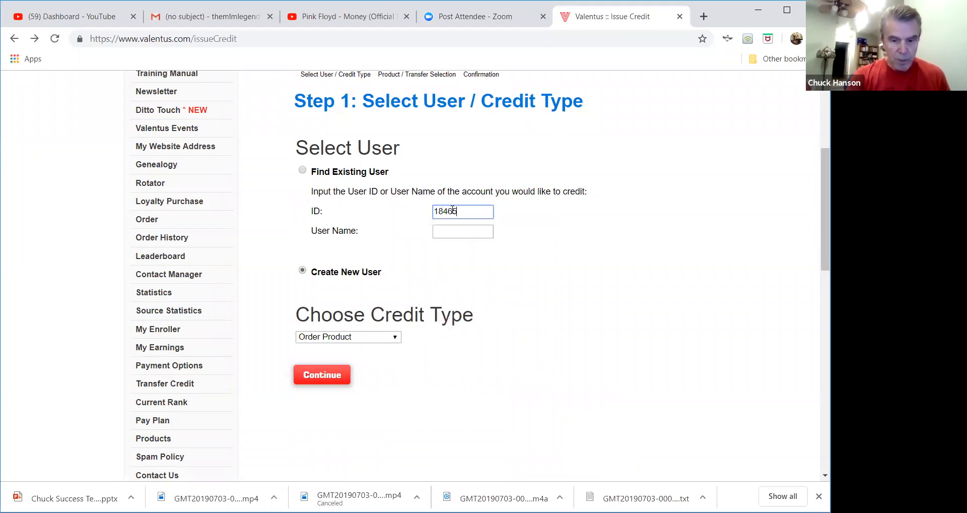
type("80")
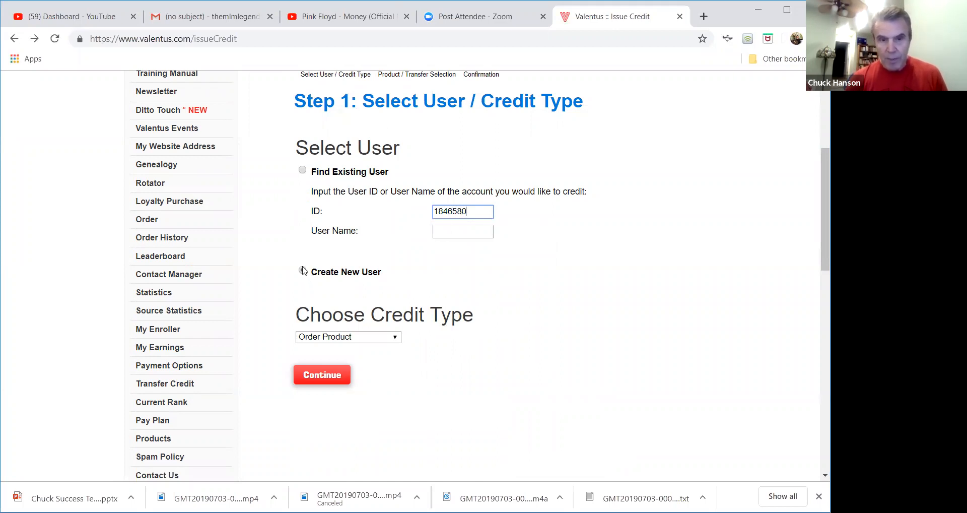
left_click(303, 271)
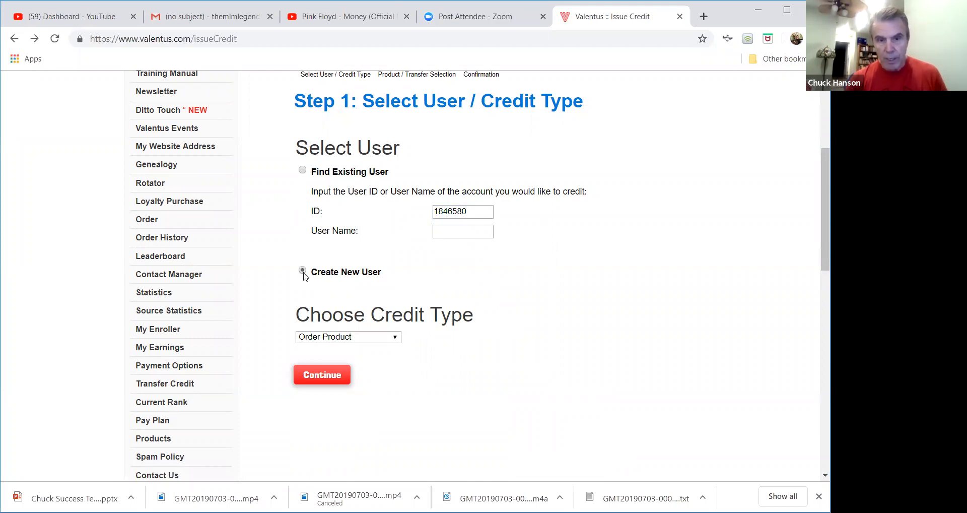
left_click(302, 271)
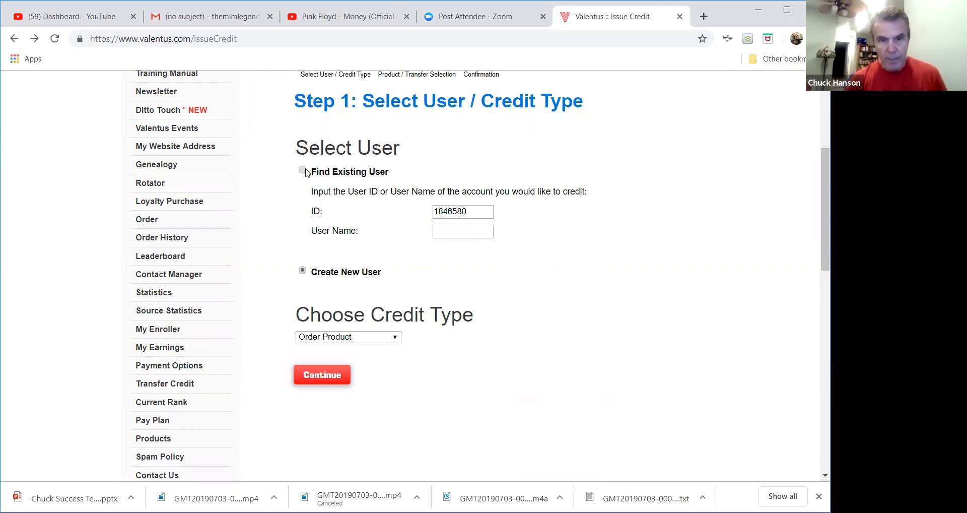
left_click(302, 171)
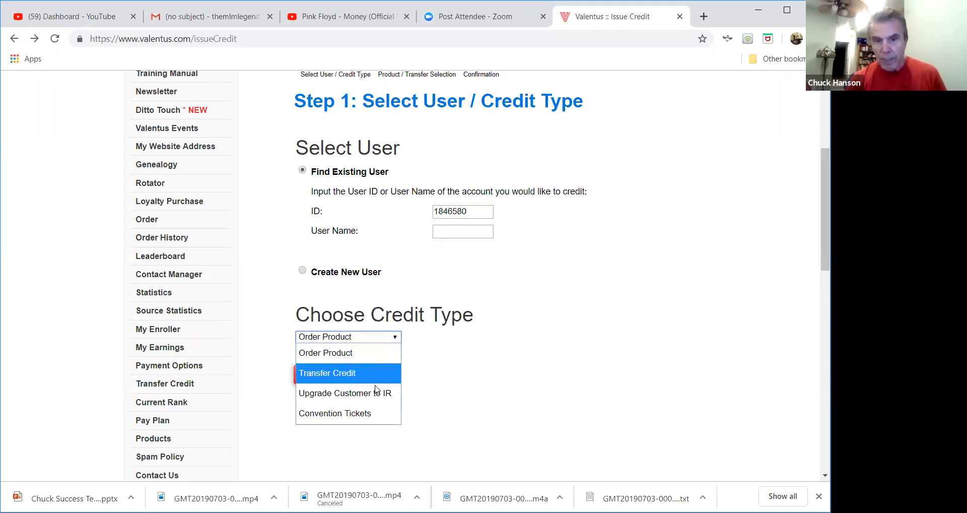
mouse_move(374, 393)
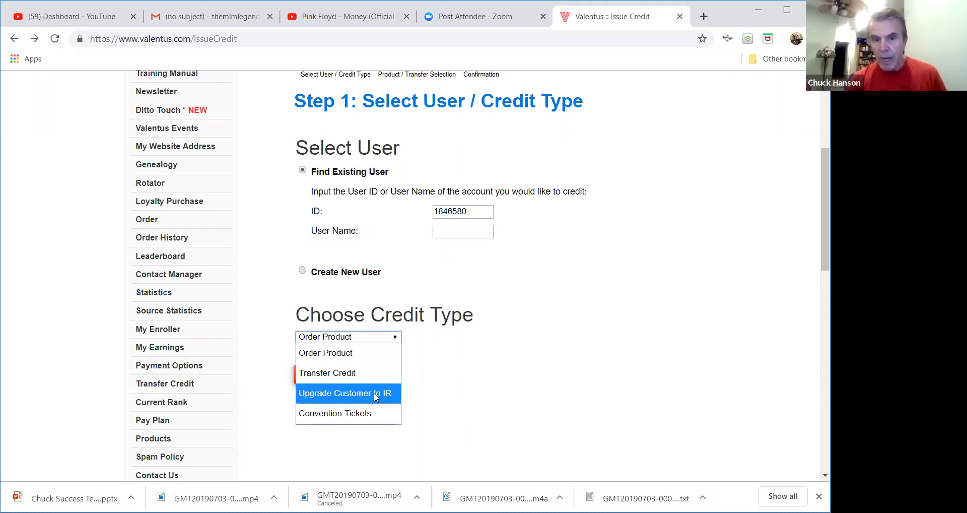
mouse_move(352, 413)
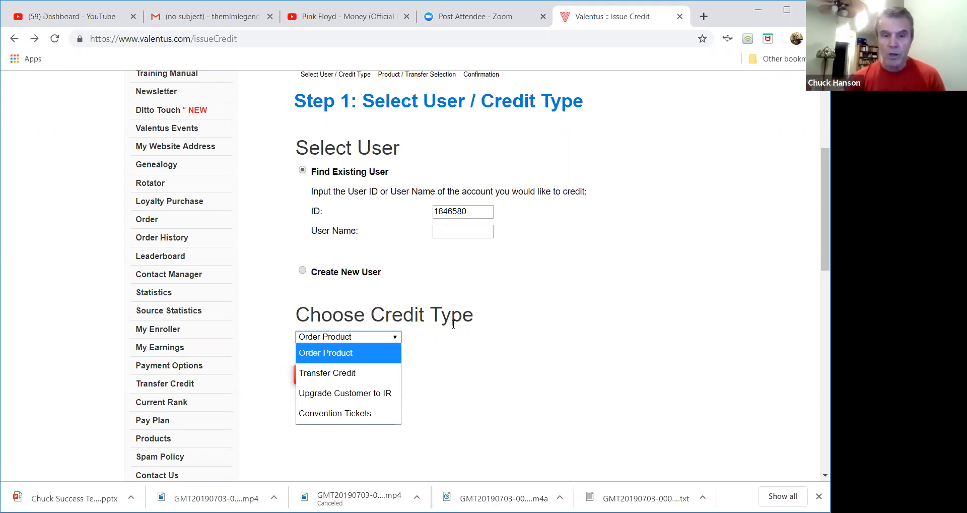
mouse_move(458, 359)
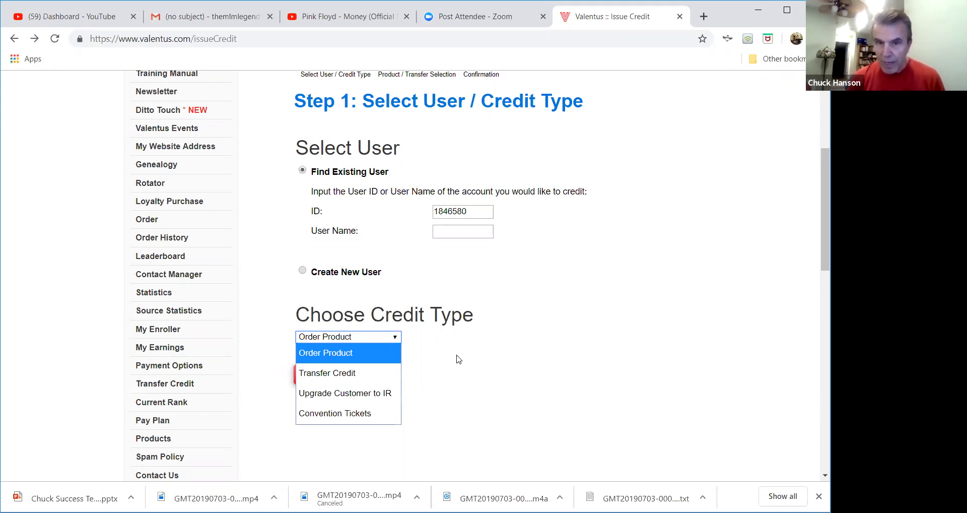
mouse_move(423, 366)
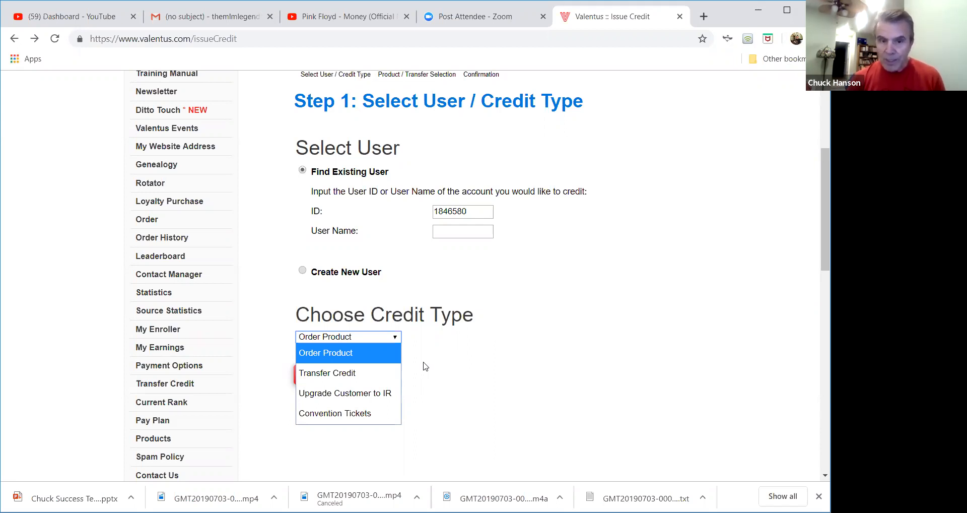
left_click(328, 373)
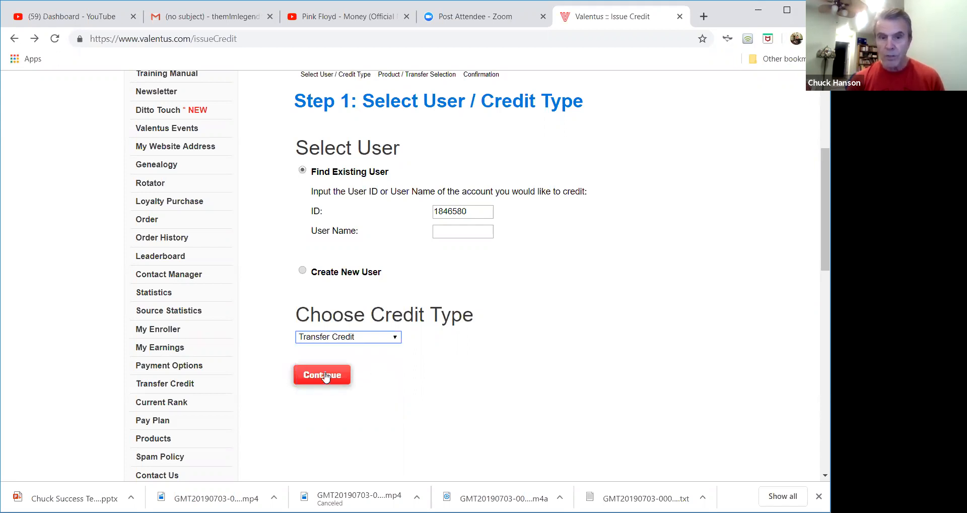
Step: Submit ID 1846580, then after its rejection enter existing user ID 1896816
left_click(322, 375)
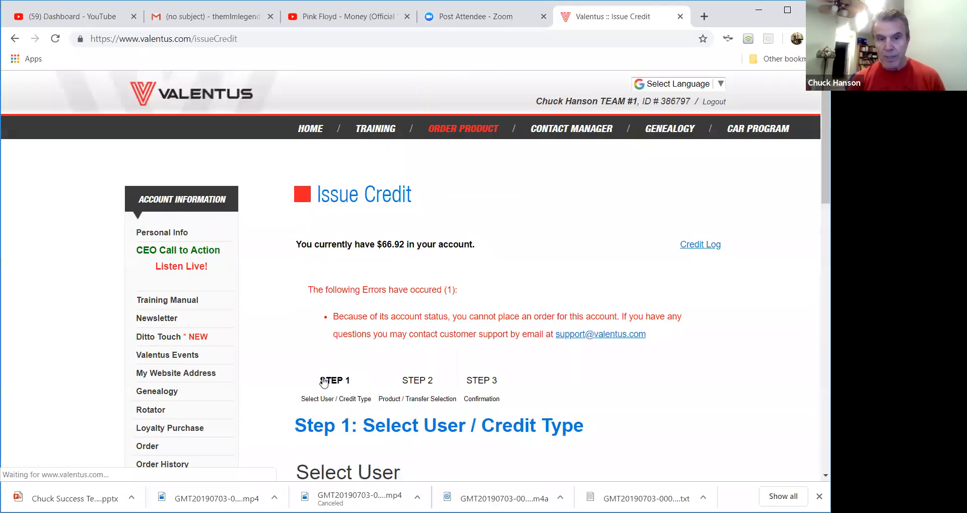
mouse_move(482, 331)
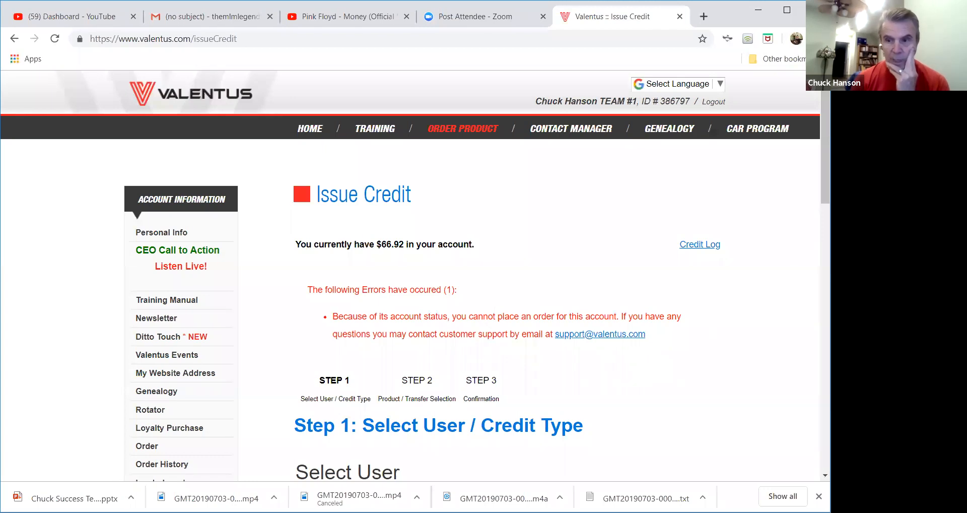
scroll("down", 3)
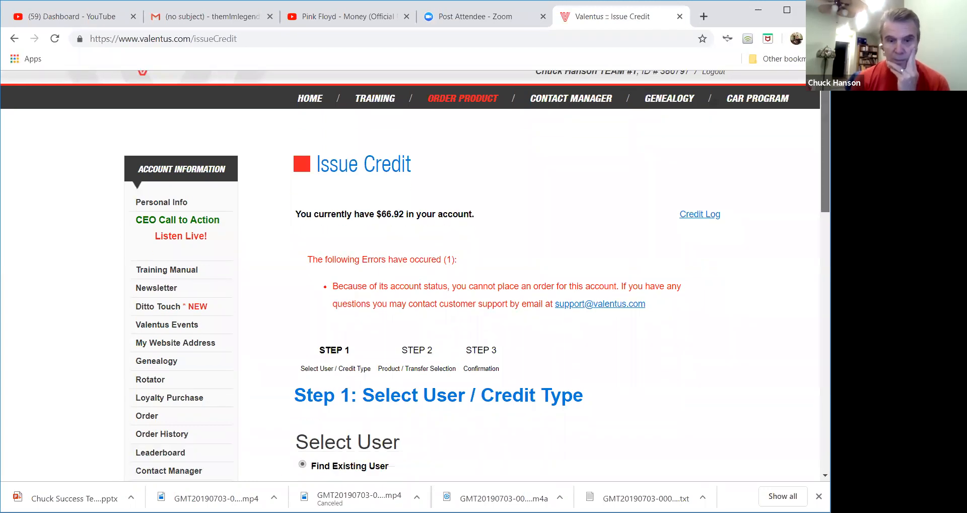
scroll("down", 3)
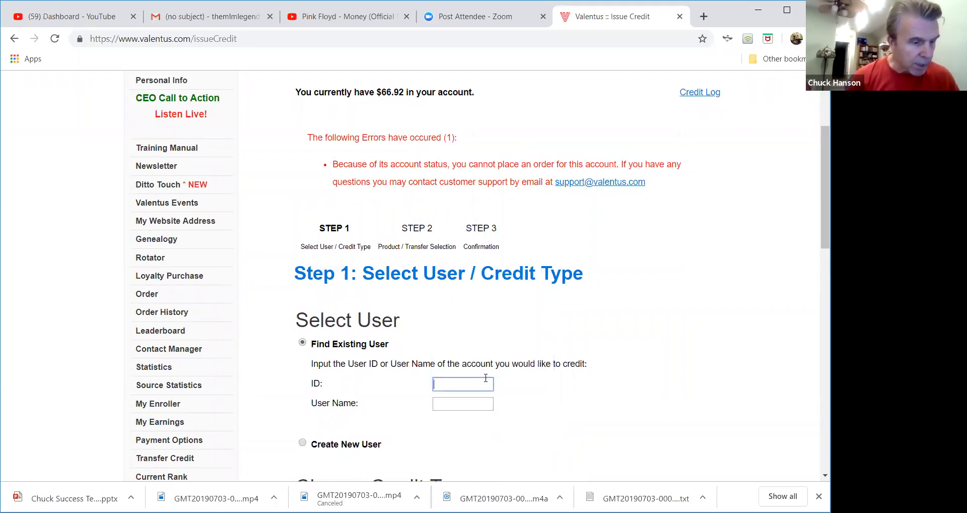
type("1896816")
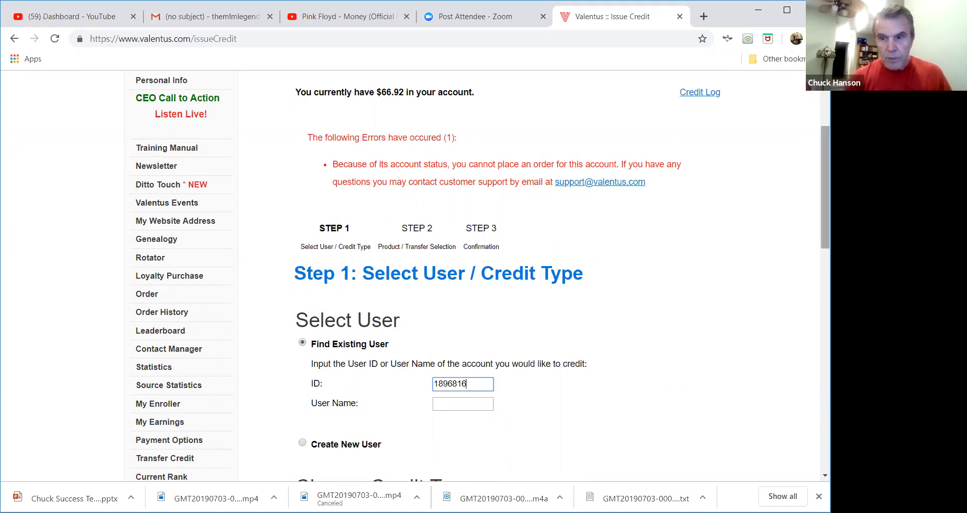
scroll("down", 3)
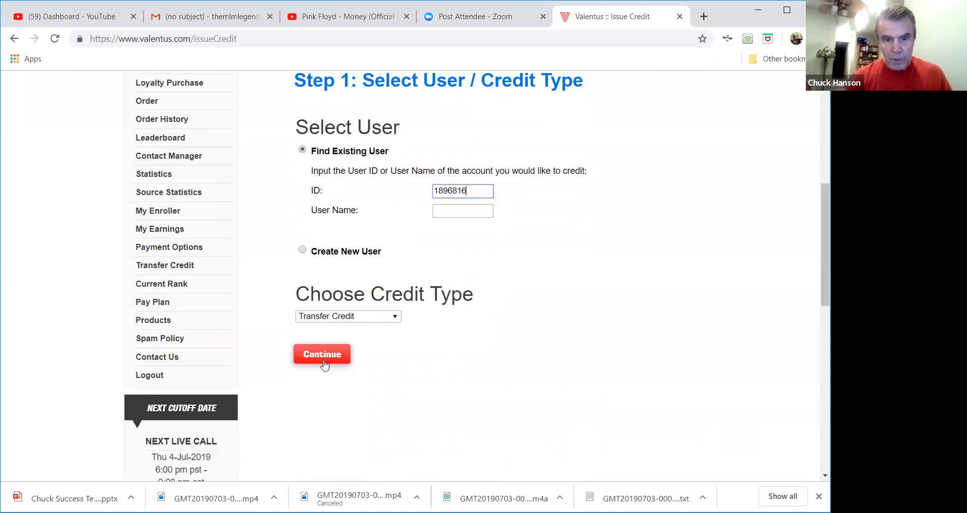
Step: Continue to Credit Transfer and enter a 10.00 transfer amount against $66.92 available
left_click(321, 354)
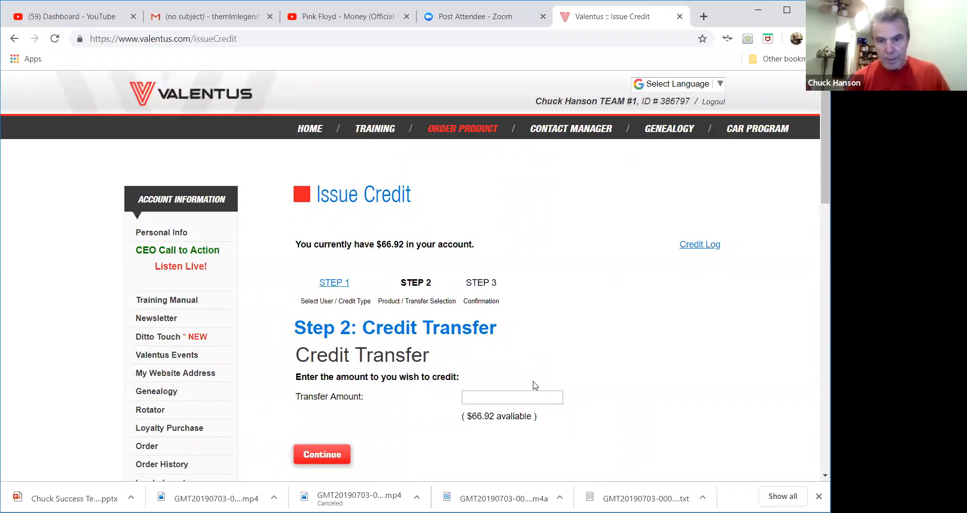
mouse_move(737, 334)
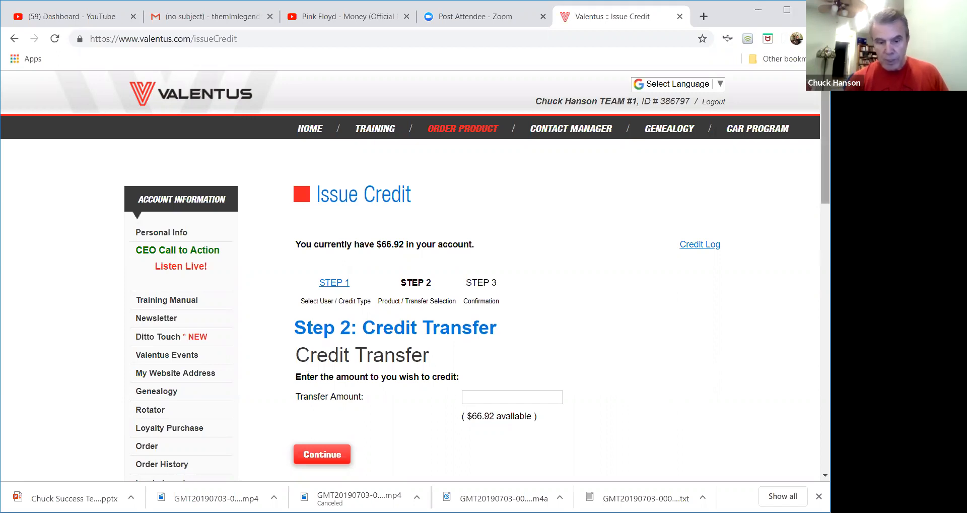
scroll("down", 3)
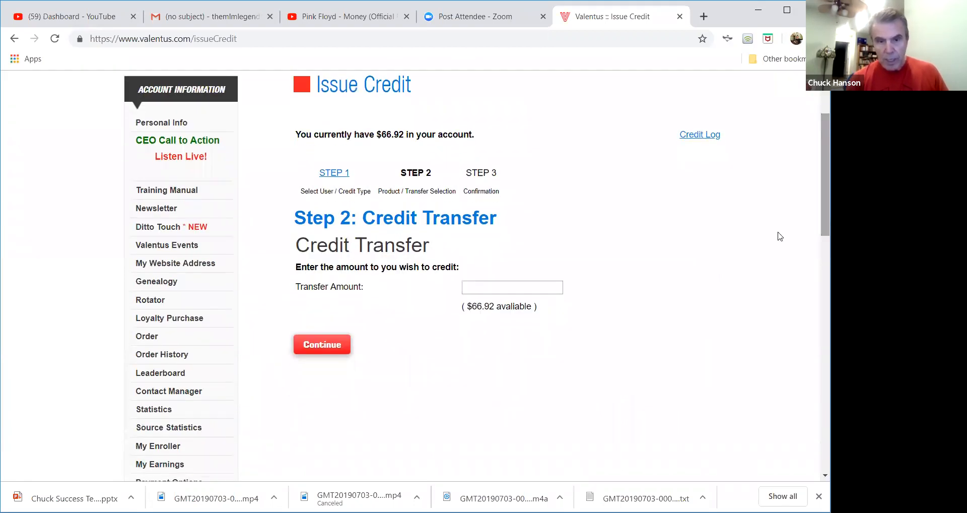
mouse_move(451, 279)
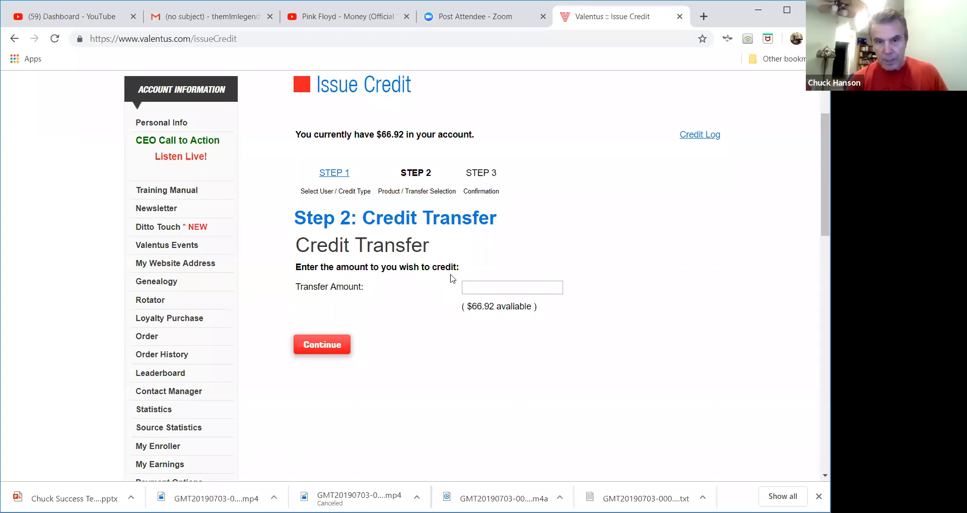
left_click(511, 287)
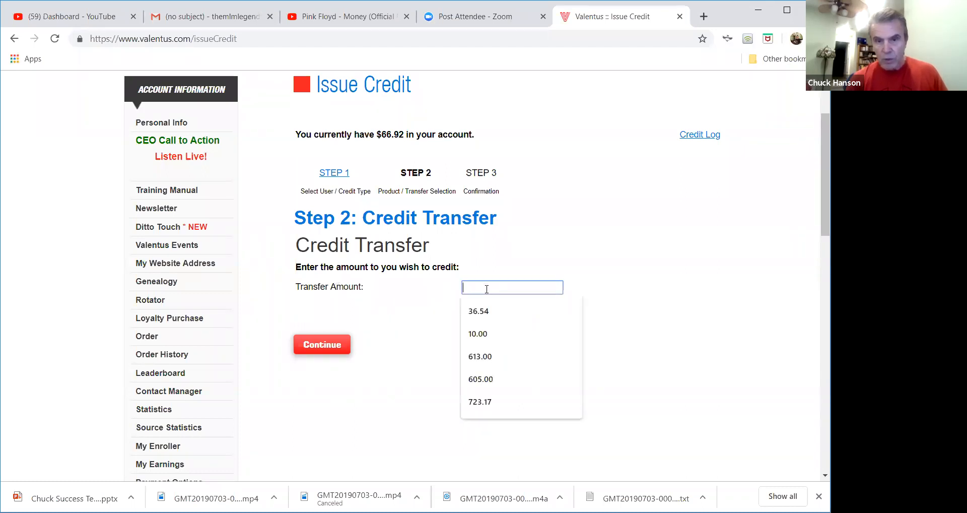
type("1")
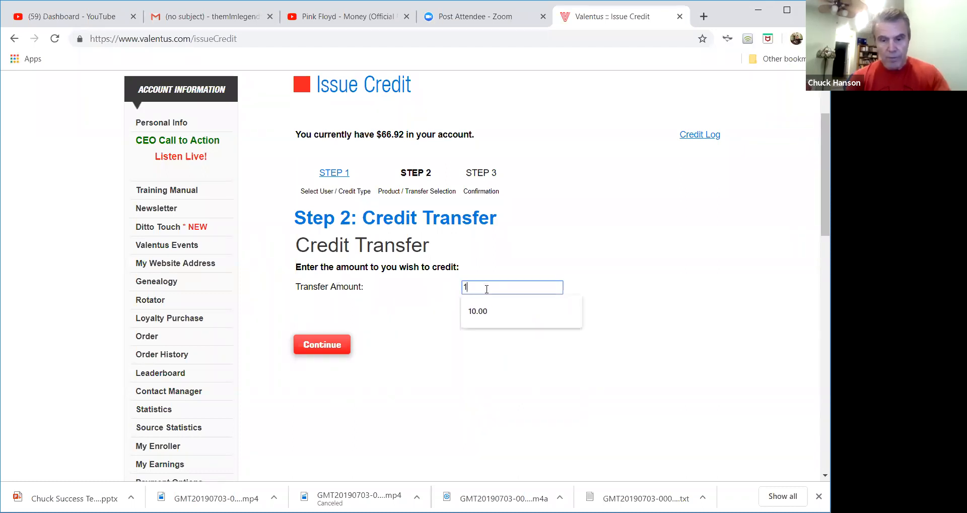
type("0")
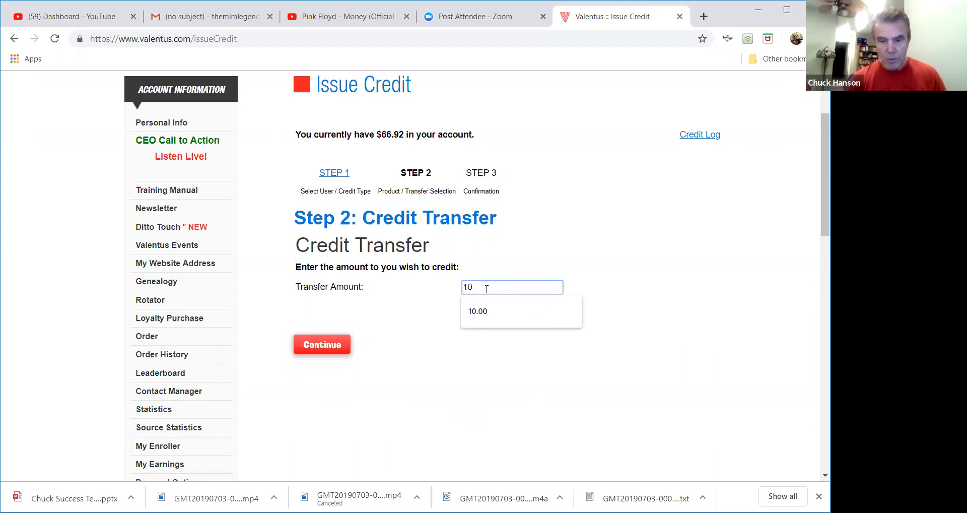
left_click(477, 310)
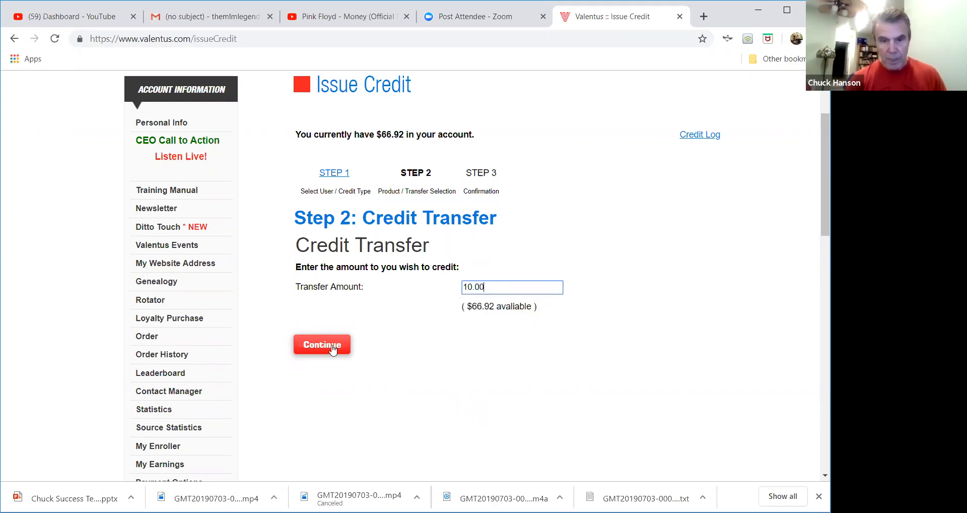
Step: Review User Info and the $10.00 Credit Transfer on Step 3 Confirmation without submitting
left_click(322, 344)
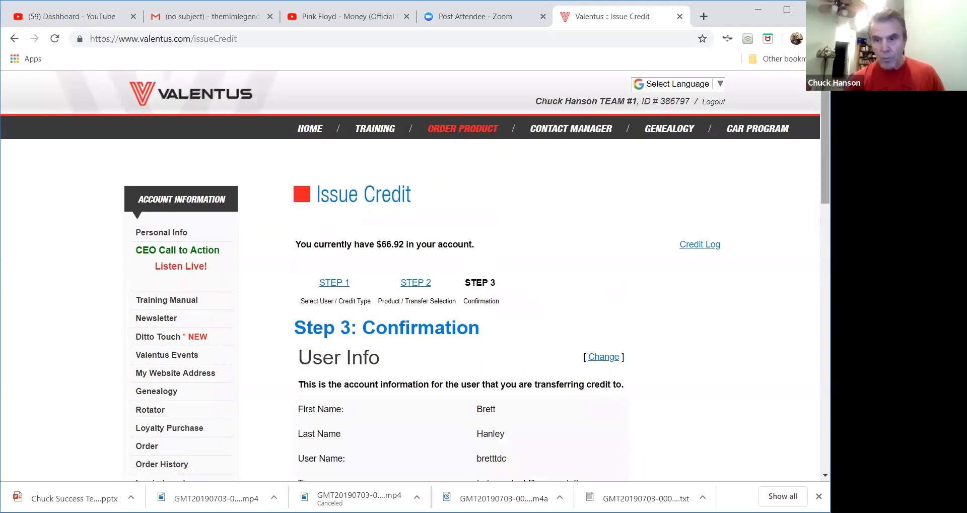
scroll("down", 3)
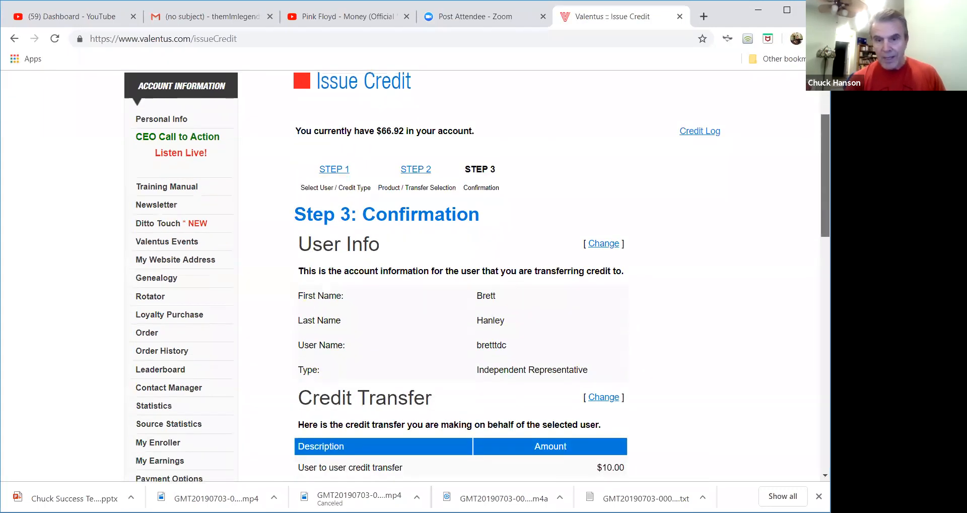
scroll("down", 3)
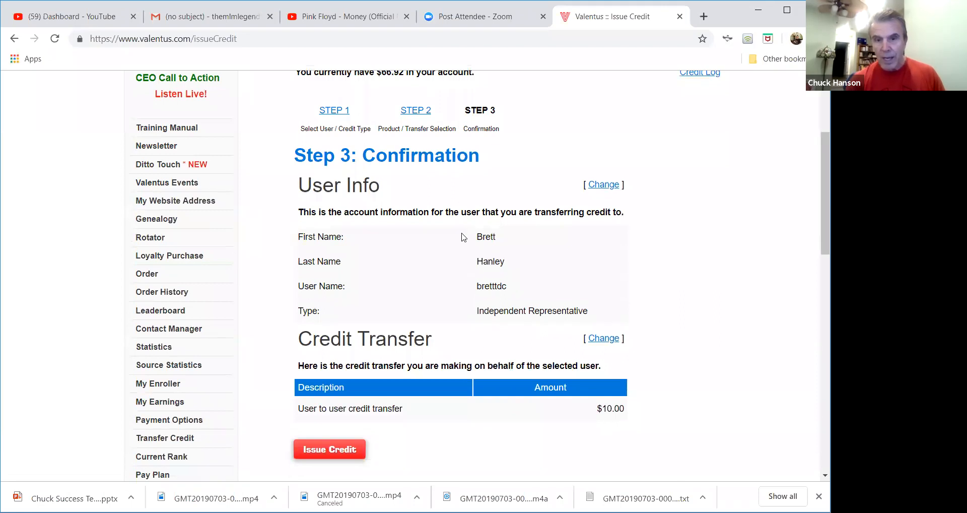
mouse_move(511, 274)
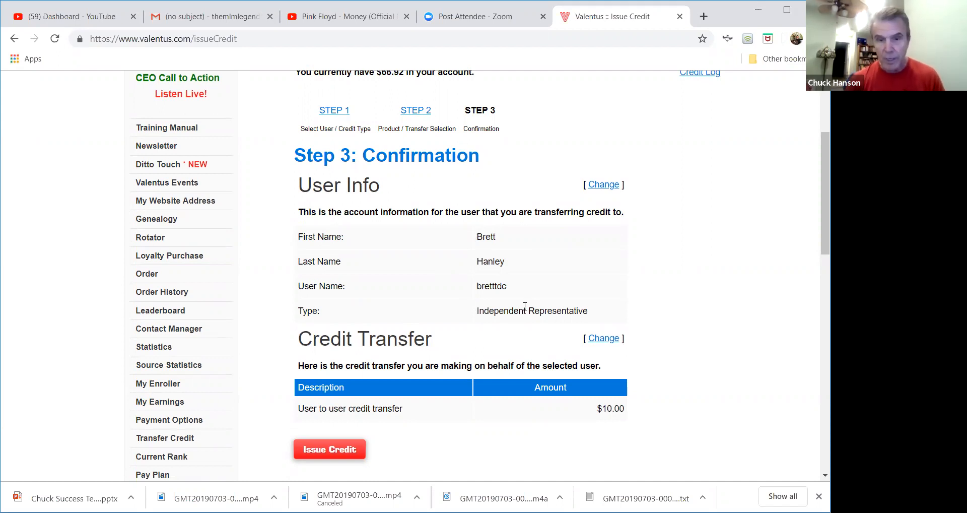
mouse_move(567, 232)
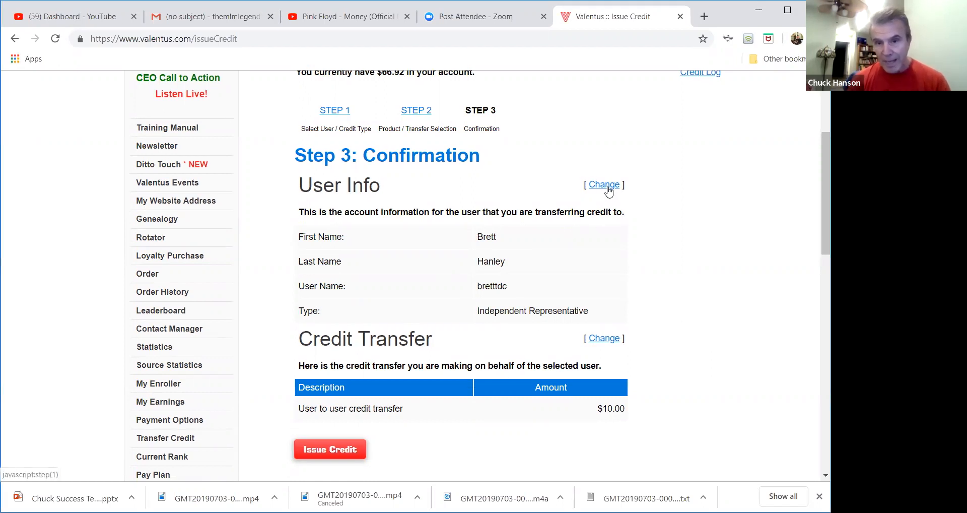
mouse_move(612, 276)
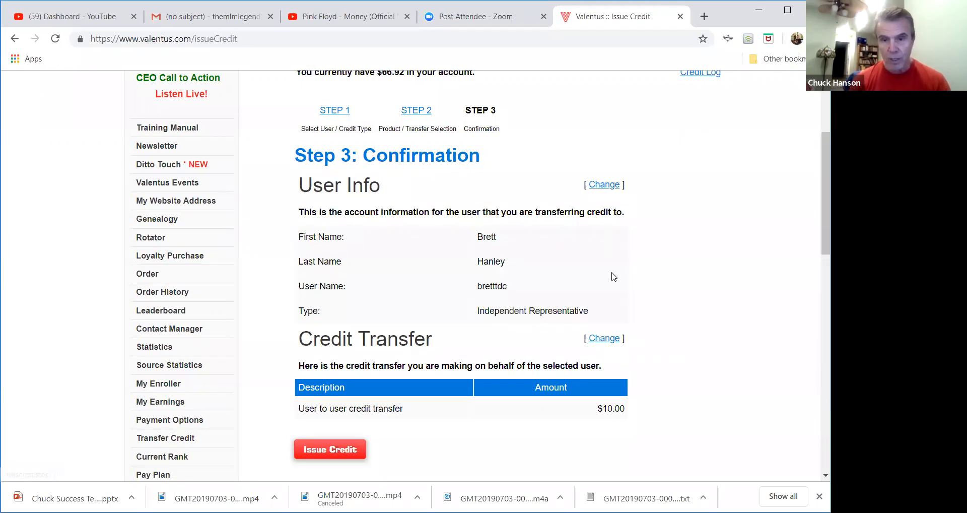
mouse_move(523, 391)
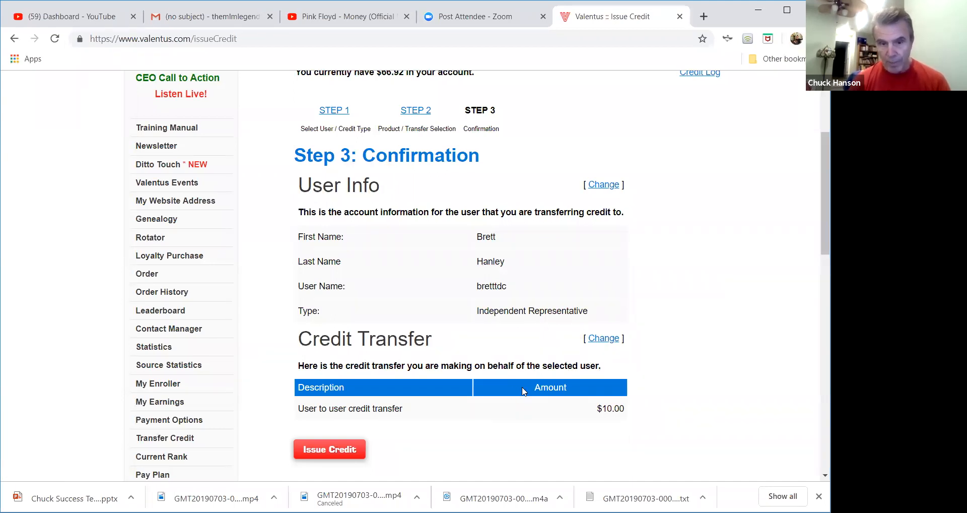
mouse_move(338, 454)
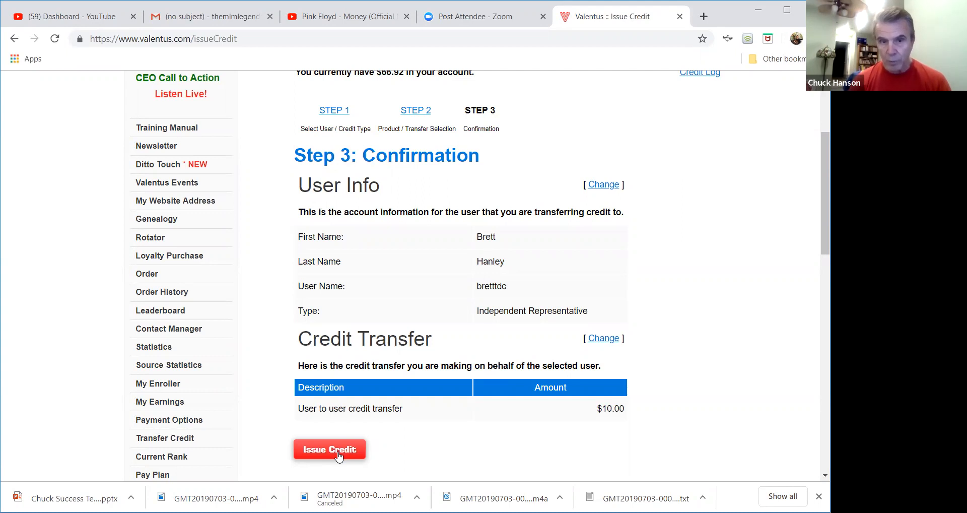
mouse_move(354, 285)
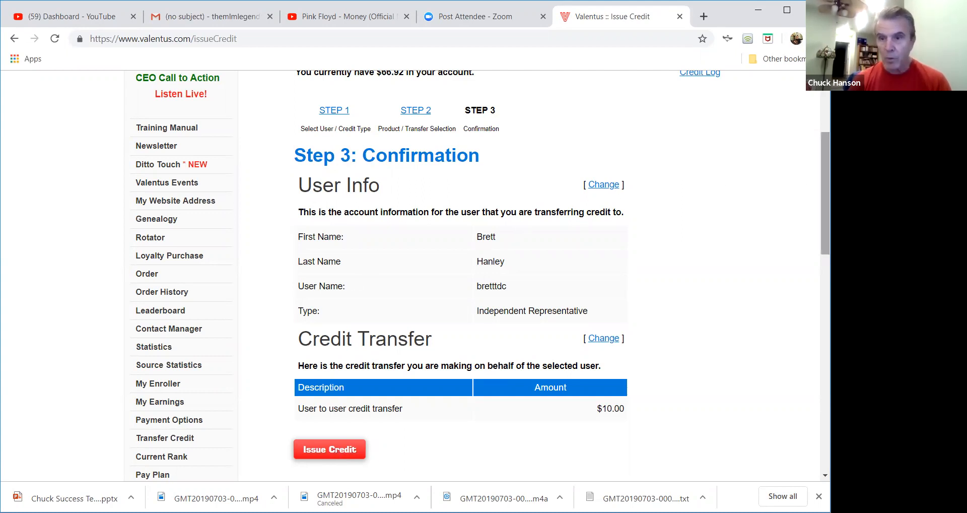
scroll("up", 3)
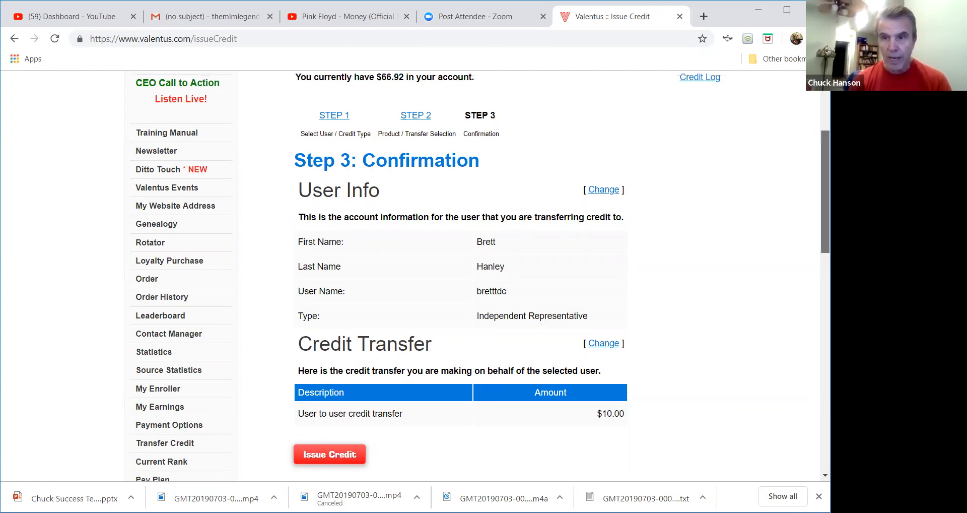
scroll("up", 3)
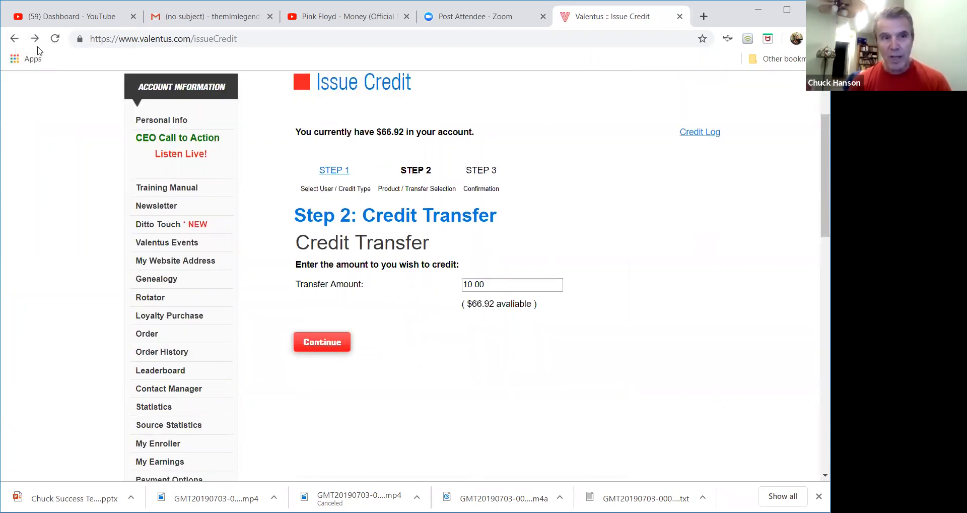
Step: Go back to Step 1 and scroll to the top of the Issue Credit page
left_click(14, 38)
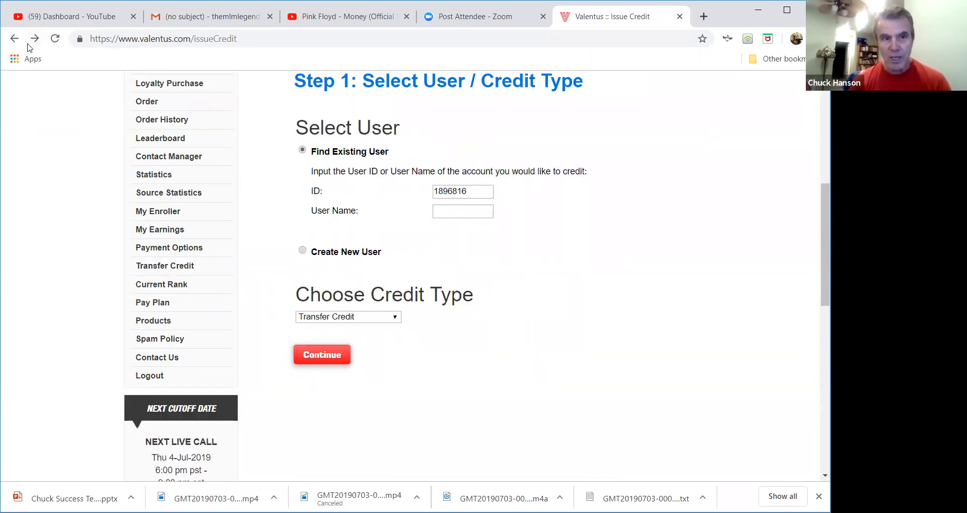
mouse_move(15, 38)
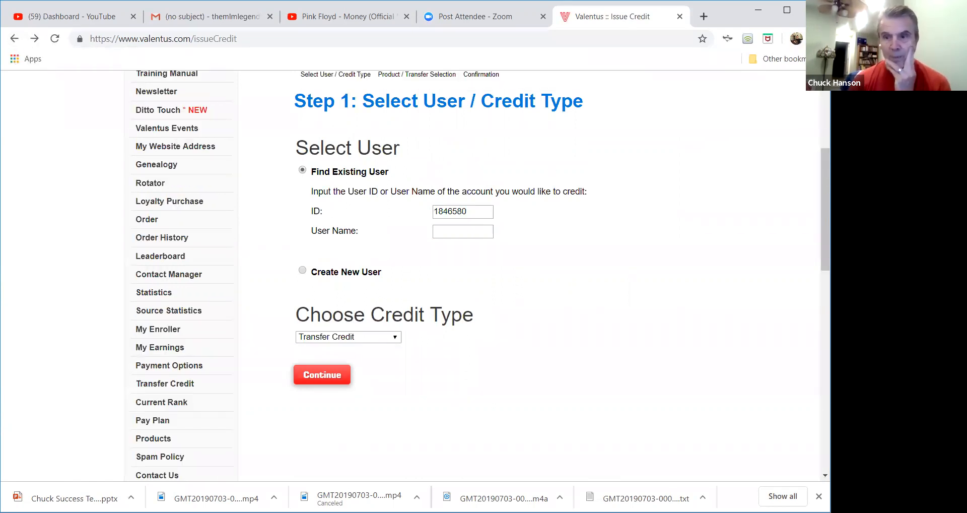
scroll("up", 3)
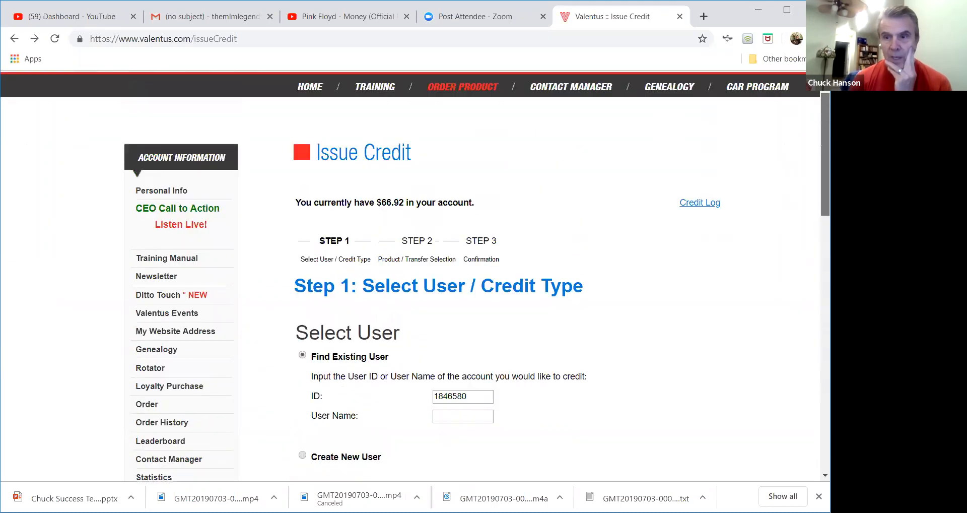
scroll("up", 3)
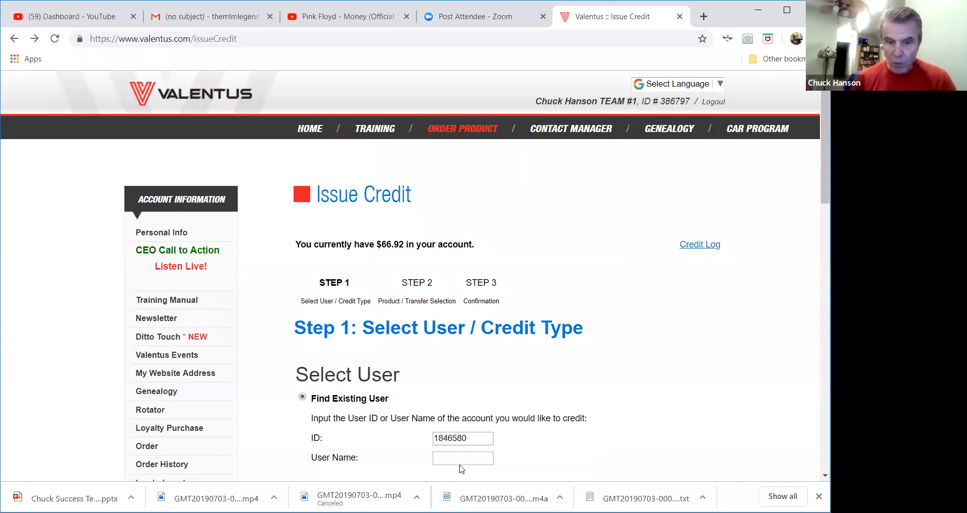
mouse_move(467, 450)
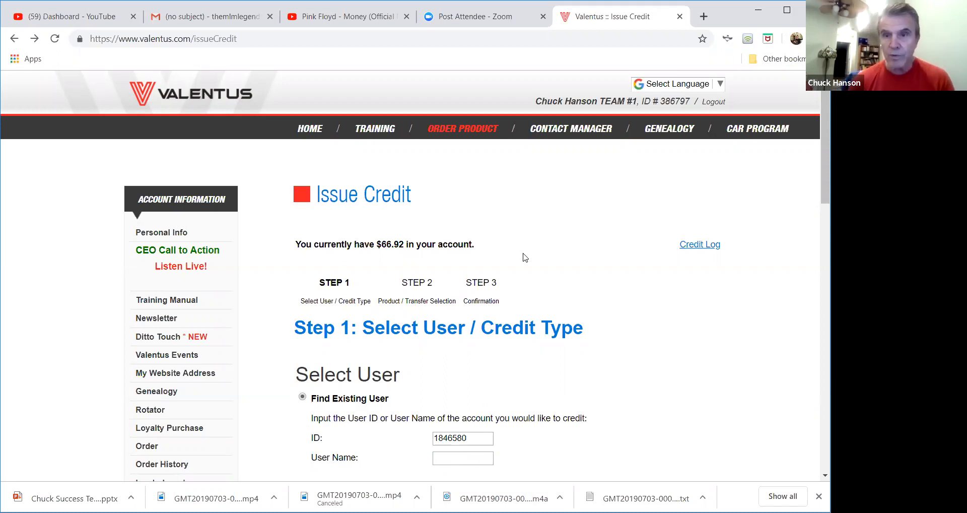
mouse_move(387, 185)
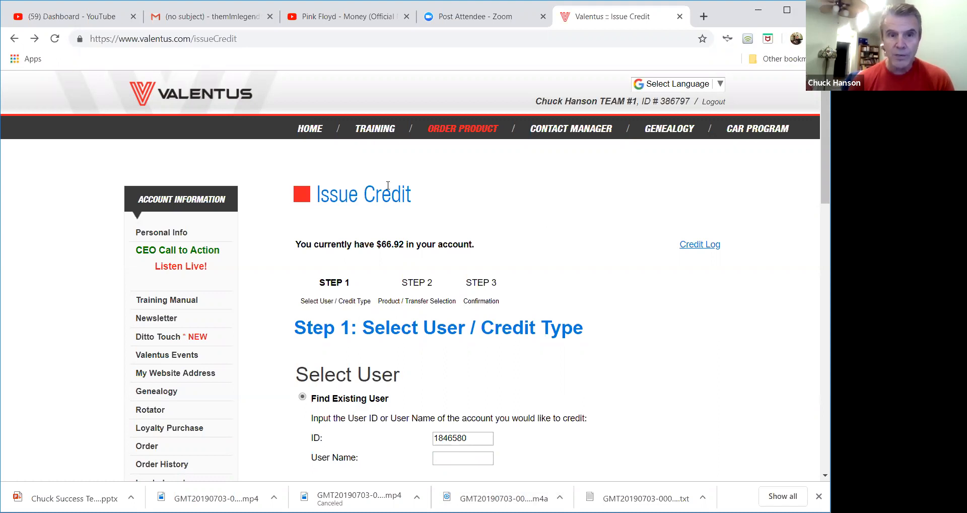
mouse_move(361, 164)
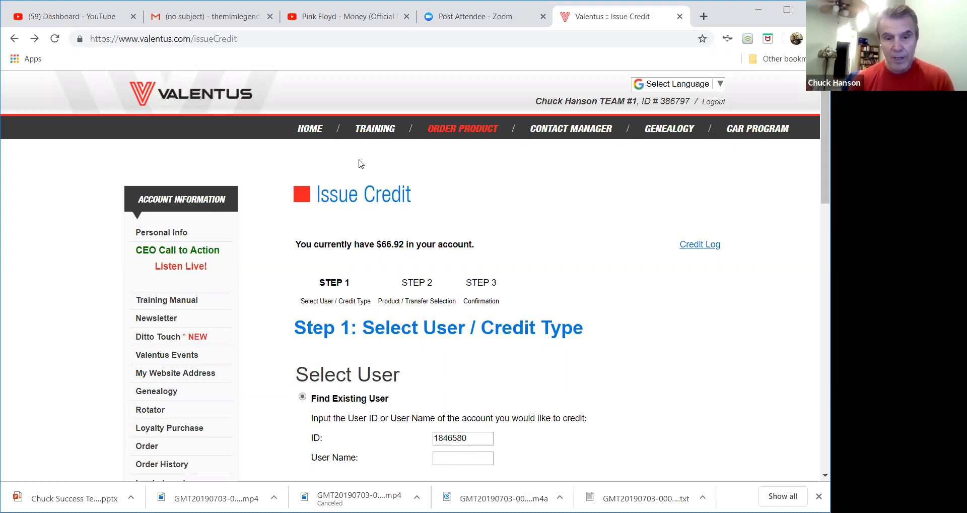